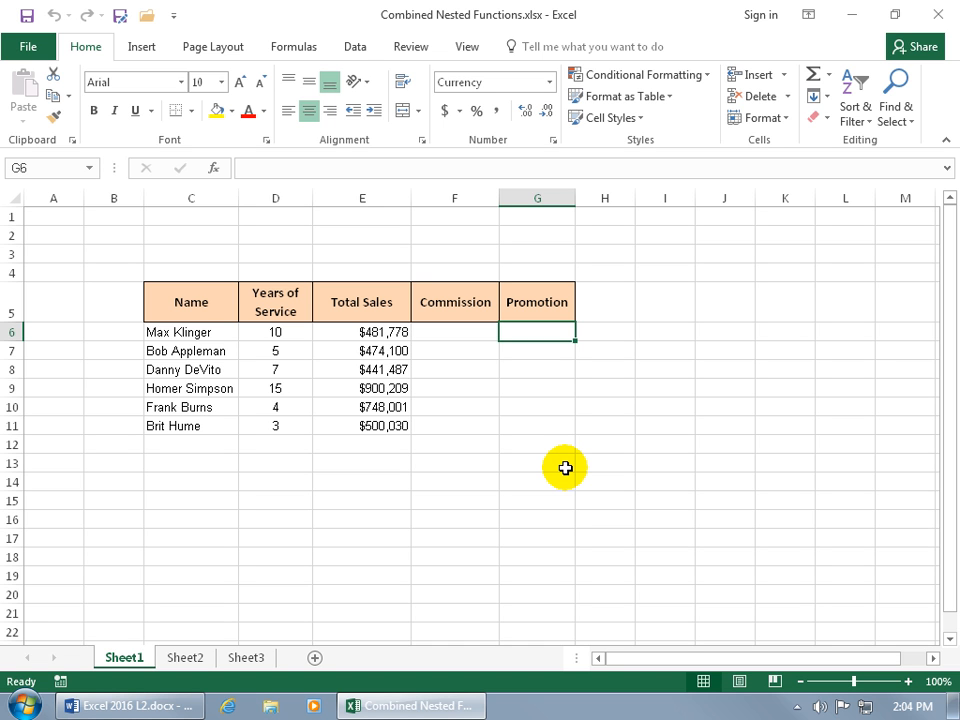
mouse_move(555, 370)
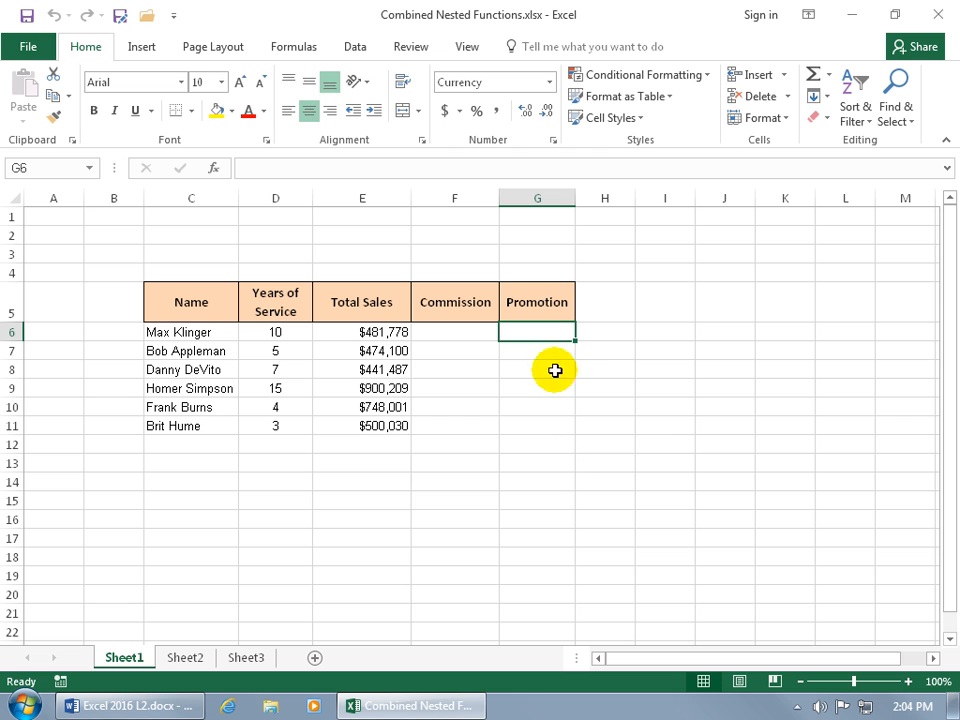
mouse_move(545, 356)
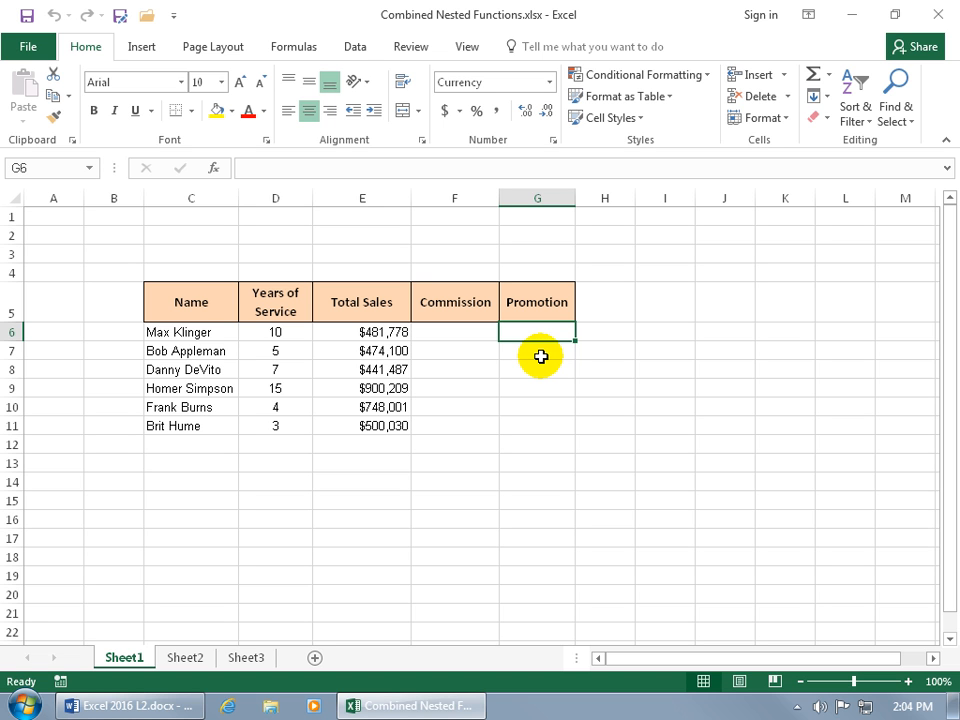
Type =IF(AND( in G6 to start the Promotion test
text(=)
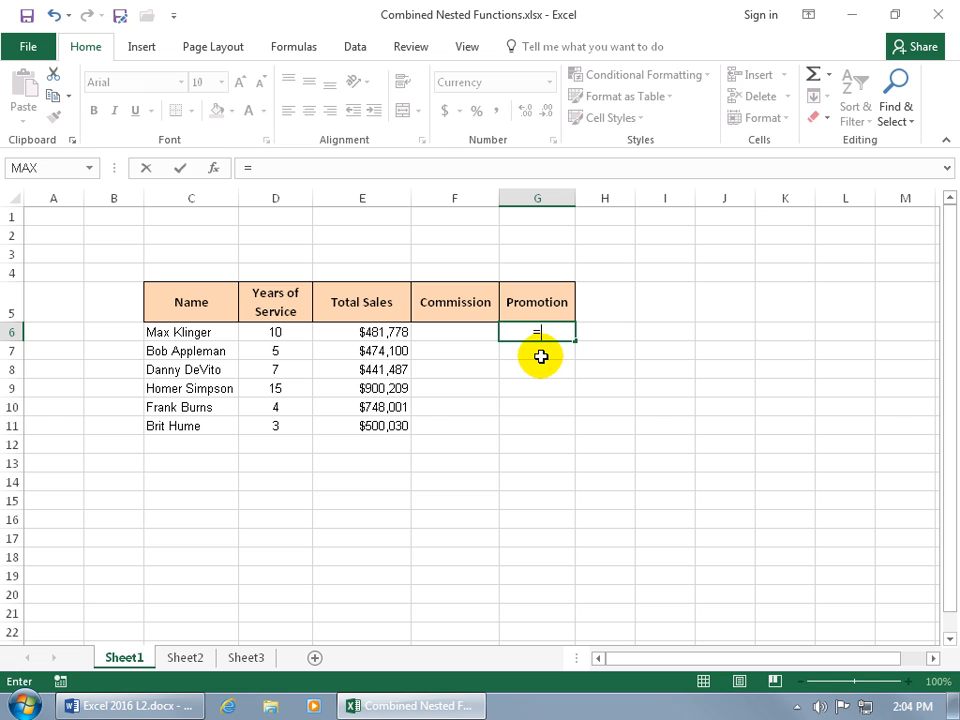
text(if)
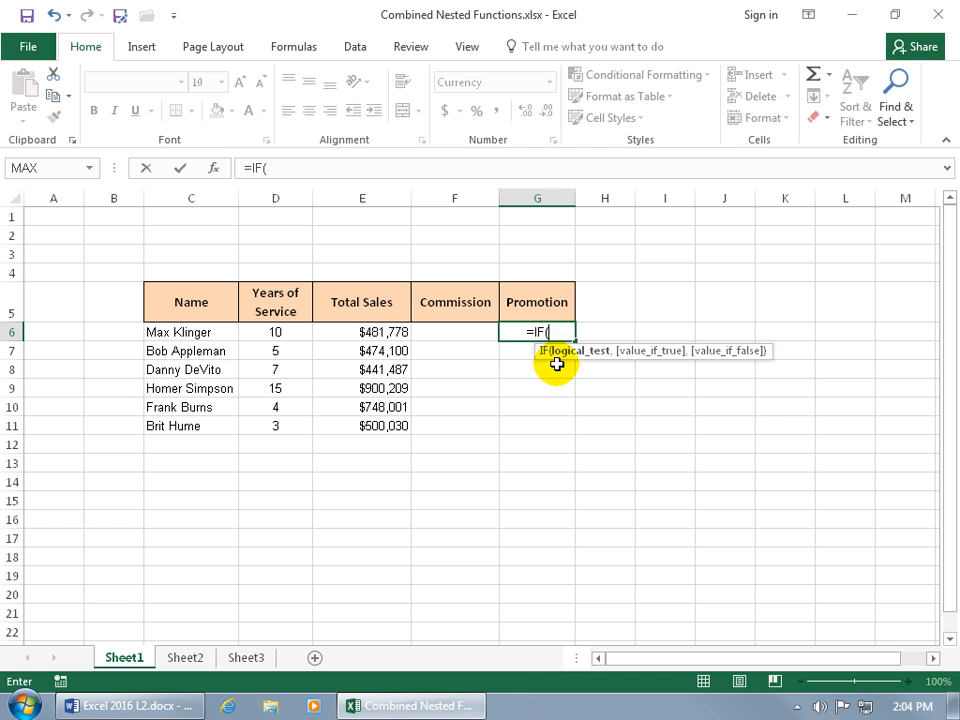
mouse_move(569, 368)
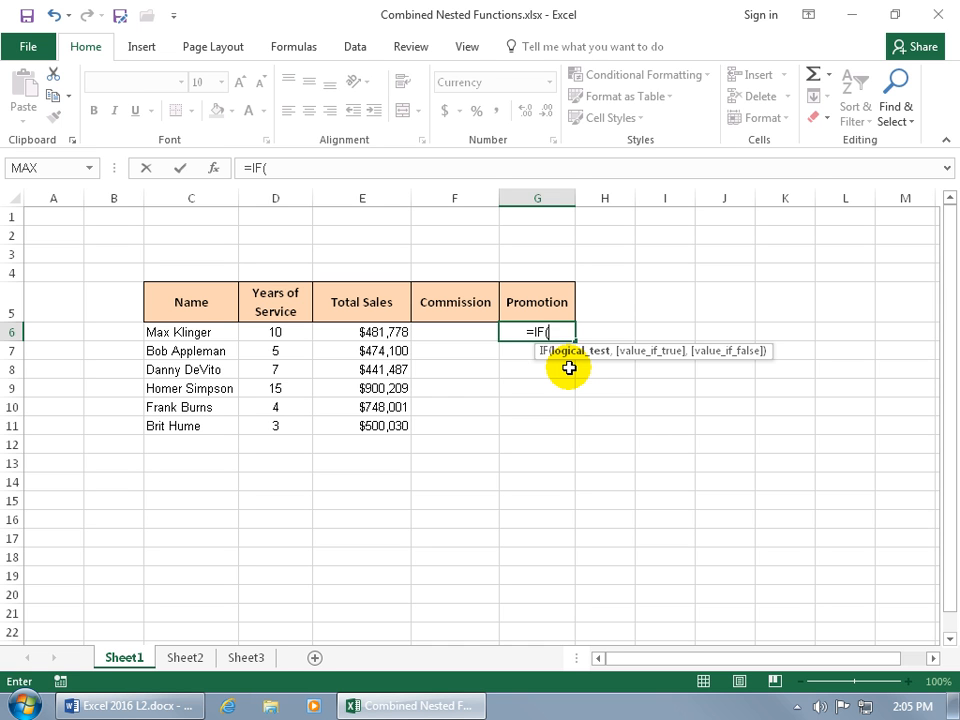
text(and)
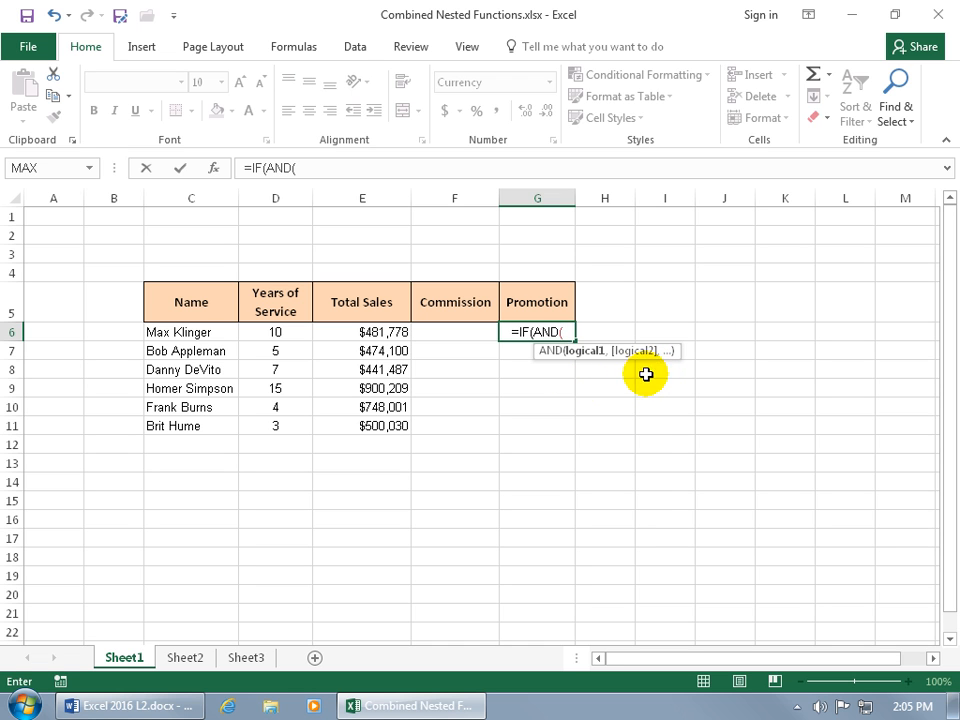
mouse_move(555, 368)
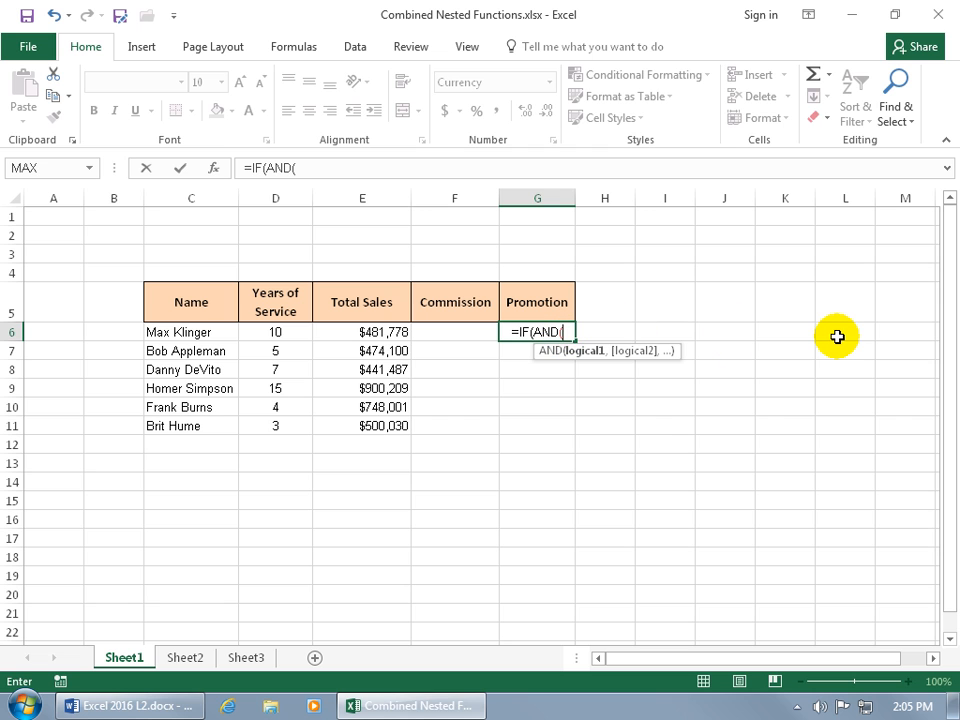
mouse_move(772, 335)
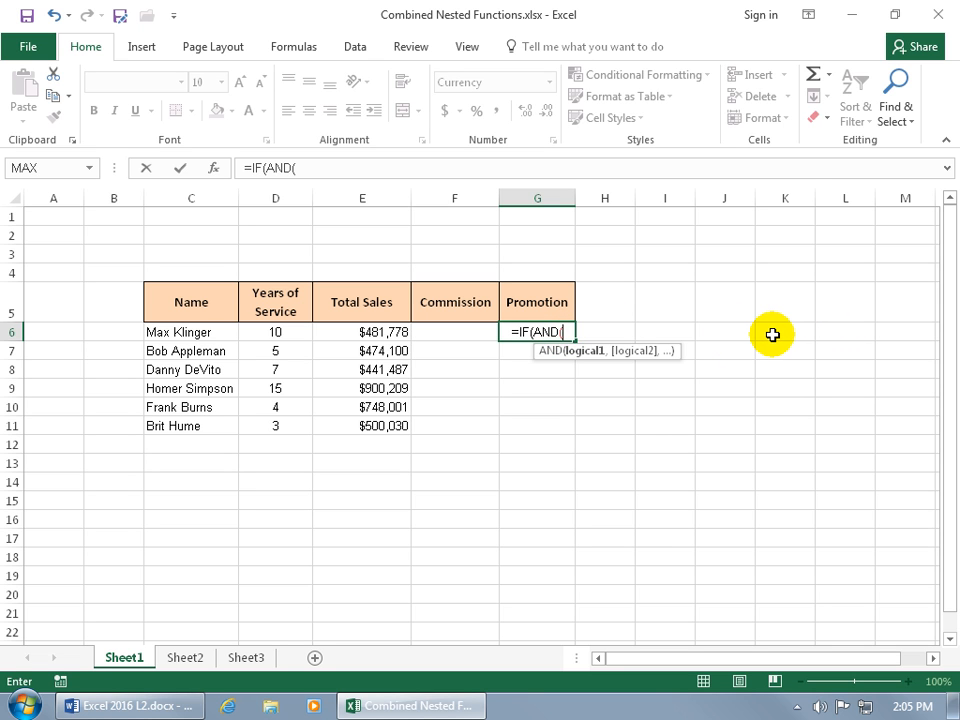
mouse_move(772, 346)
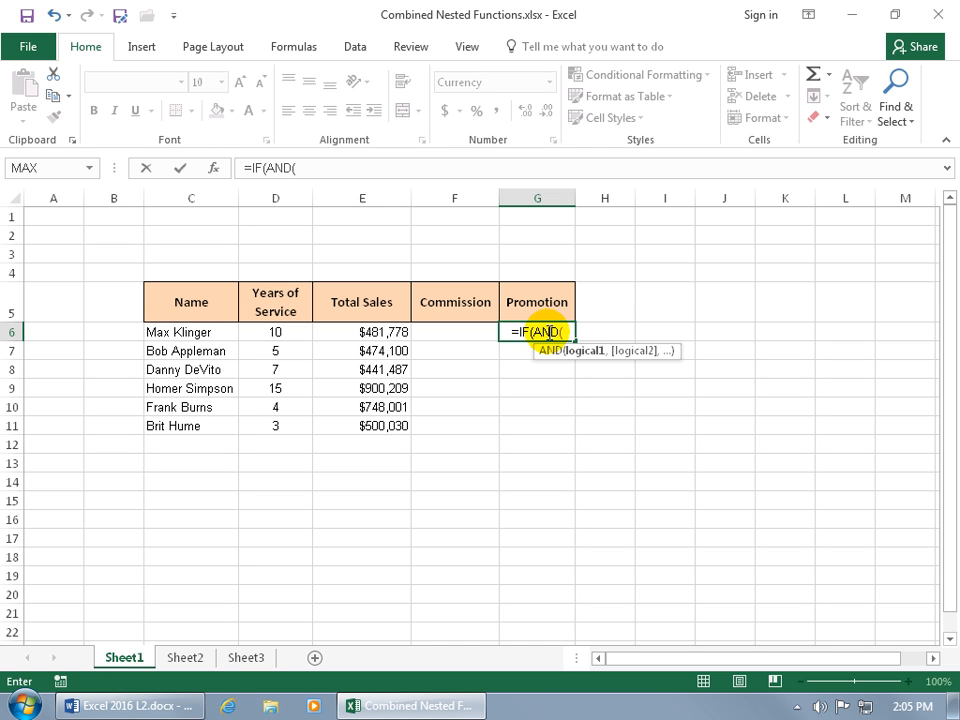
mouse_move(491, 340)
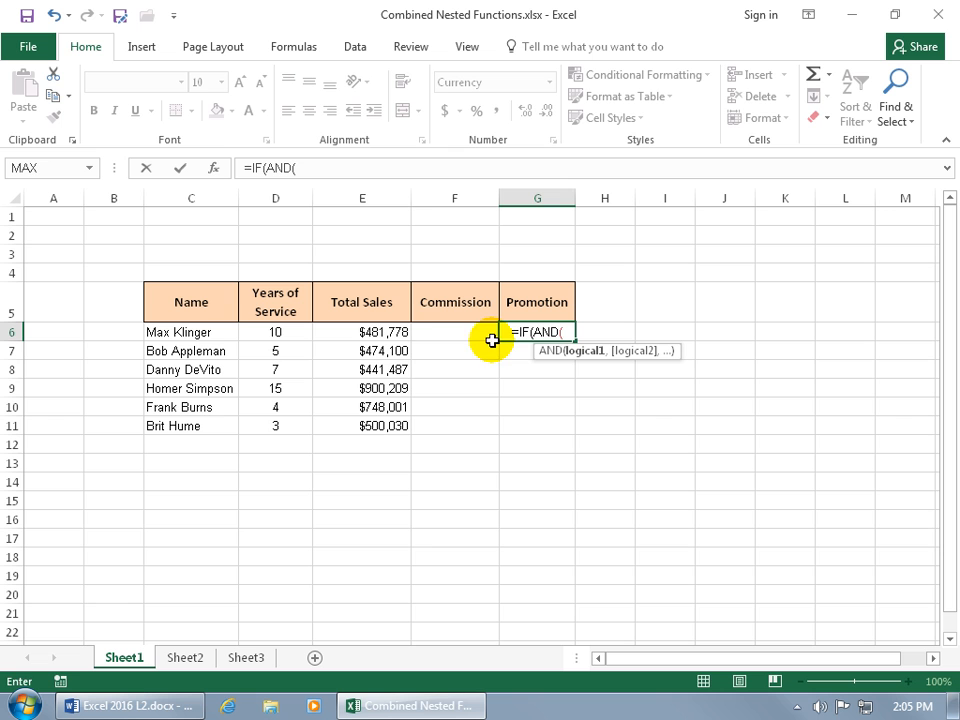
Add the E6>500000 Total Sales condition and begin the D6 Years of Service condition
click(362, 331)
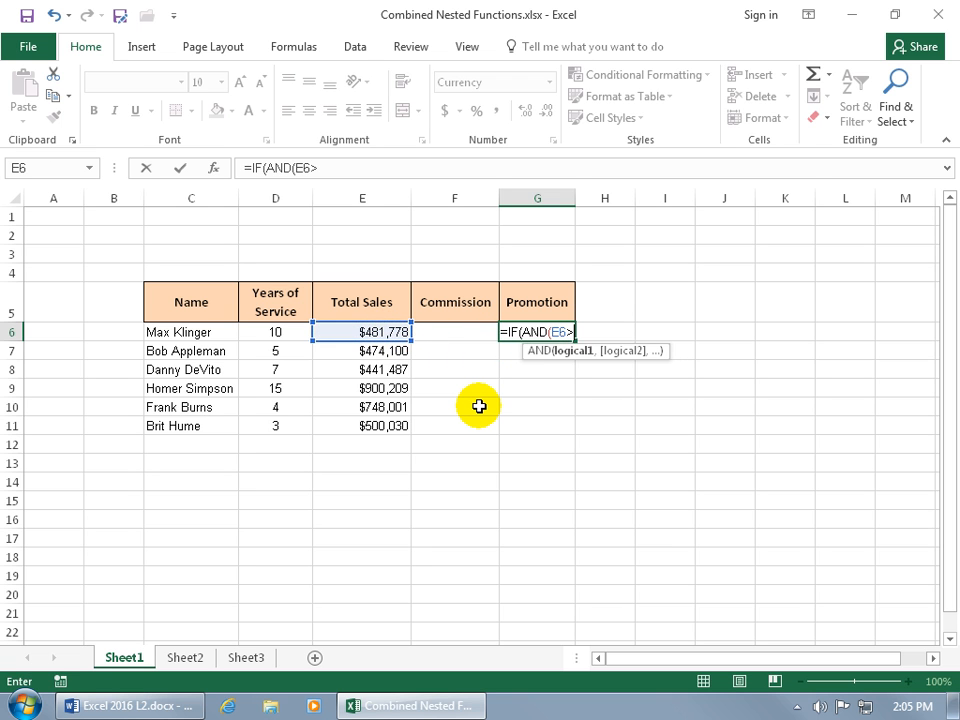
text(500000,)
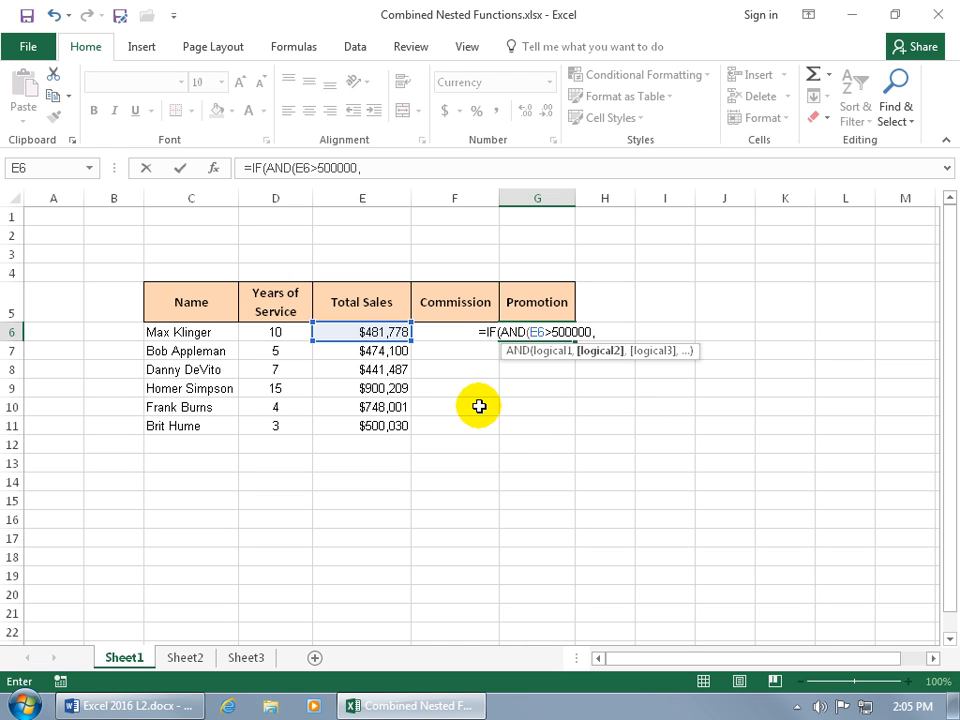
mouse_move(523, 374)
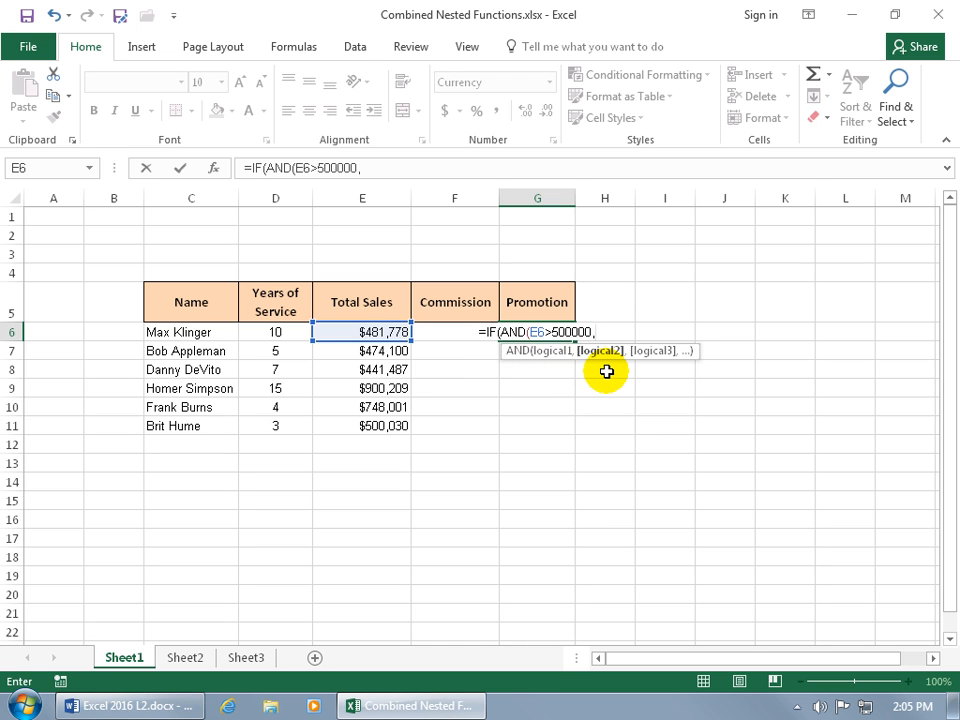
click(275, 331)
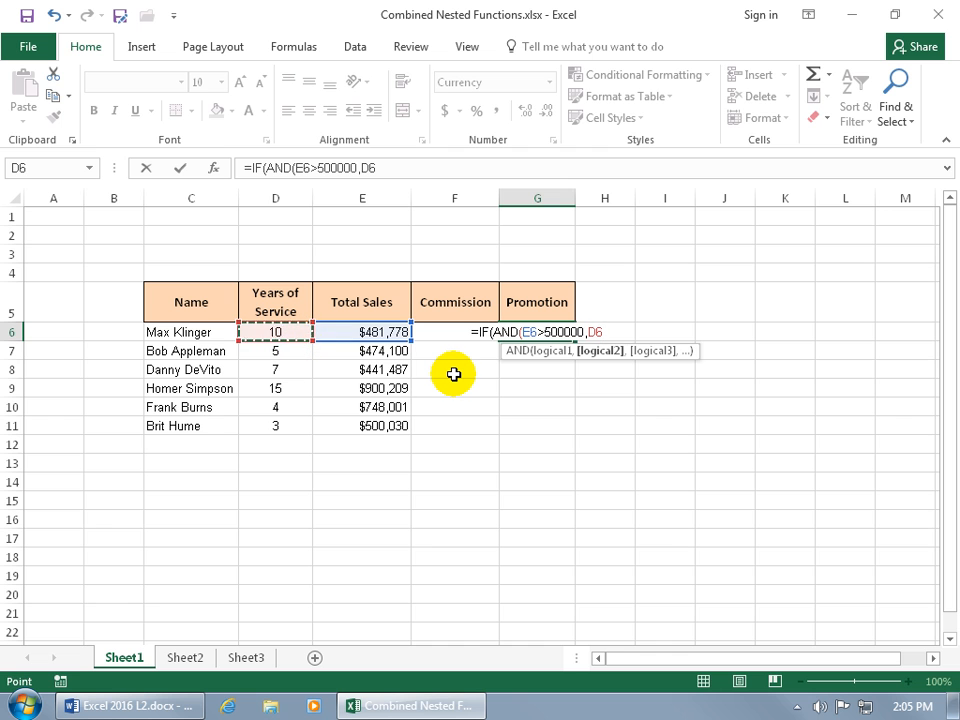
mouse_move(566, 405)
text(>5))
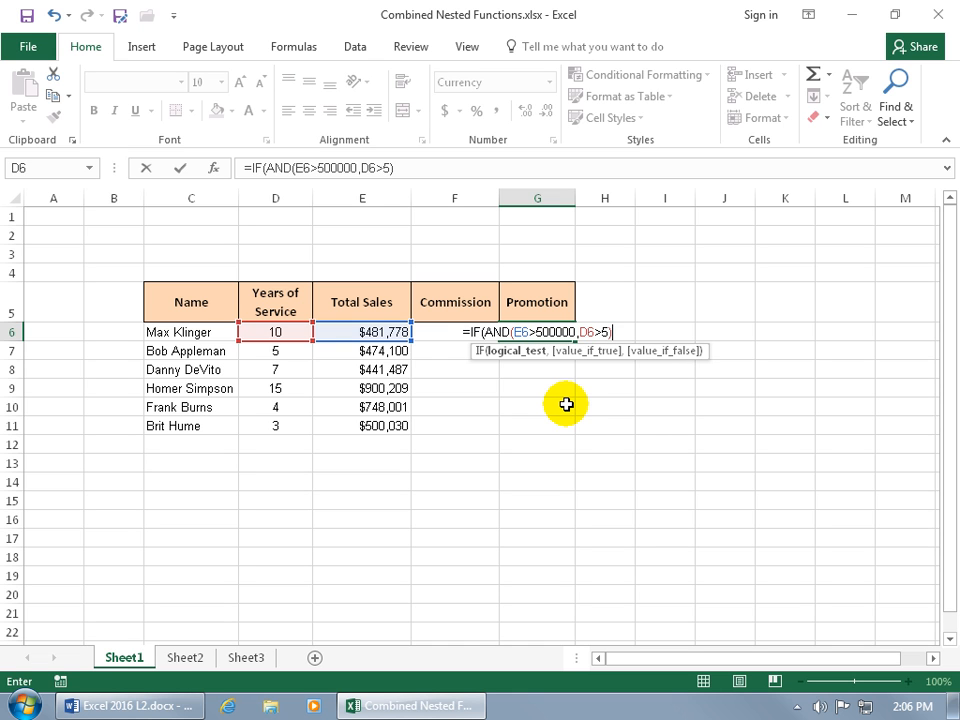
mouse_move(524, 377)
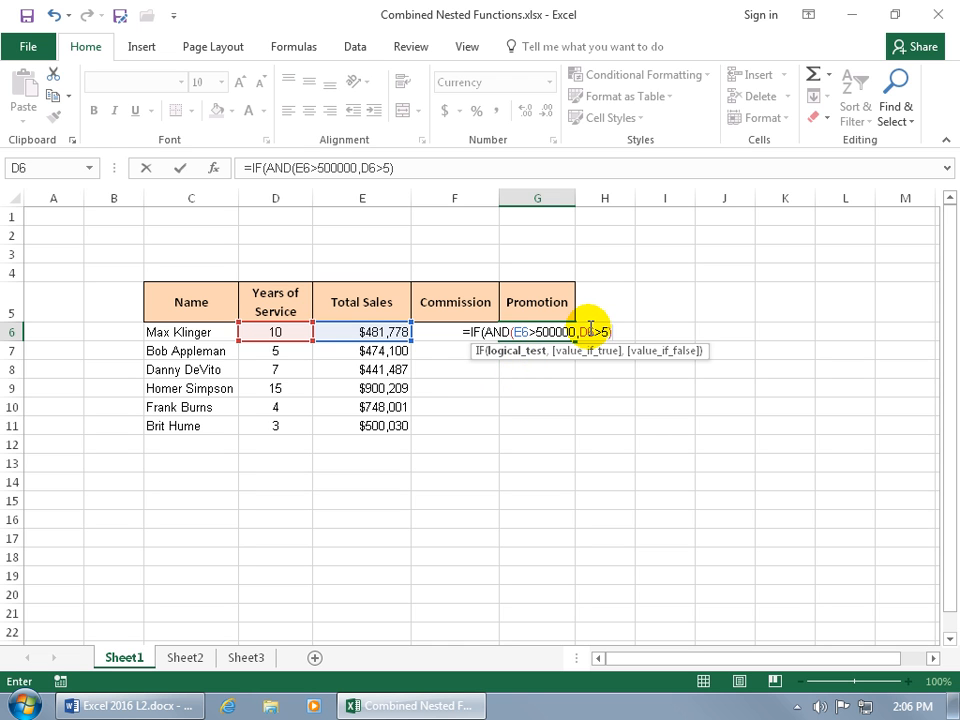
mouse_move(519, 375)
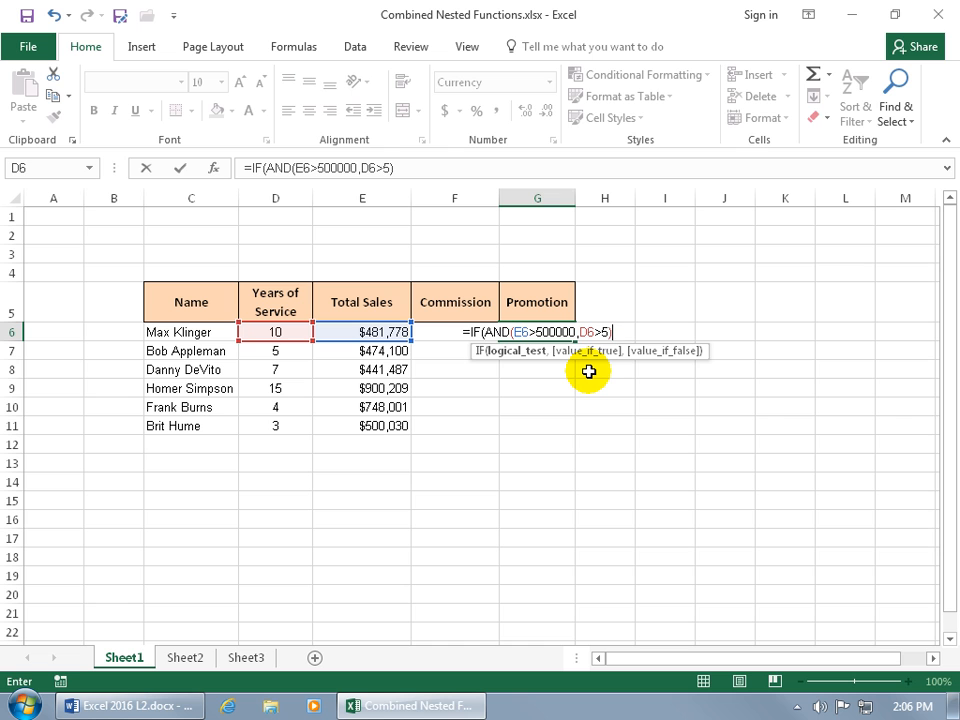
Add "Happy Days!" and "Bagel!" as the true and false results and close the IF
text(,)
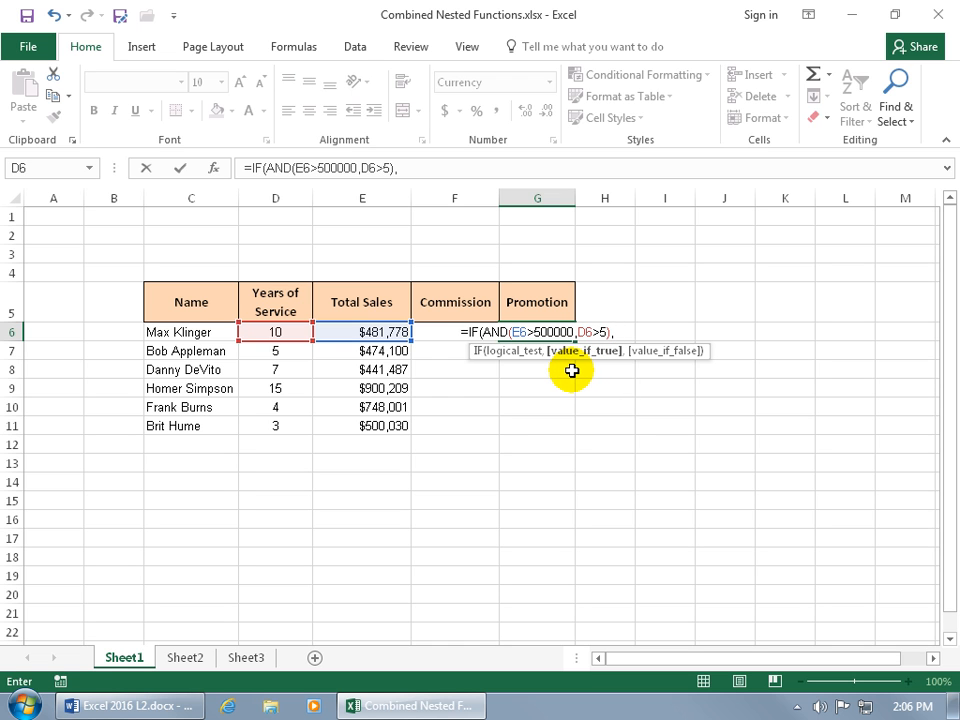
mouse_move(582, 331)
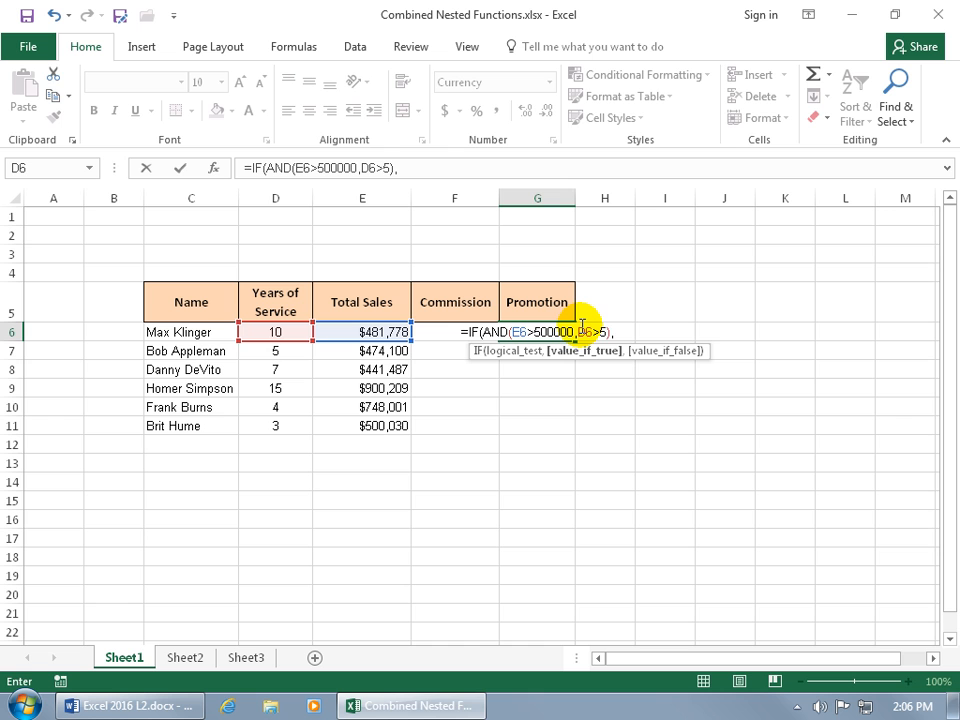
mouse_move(608, 402)
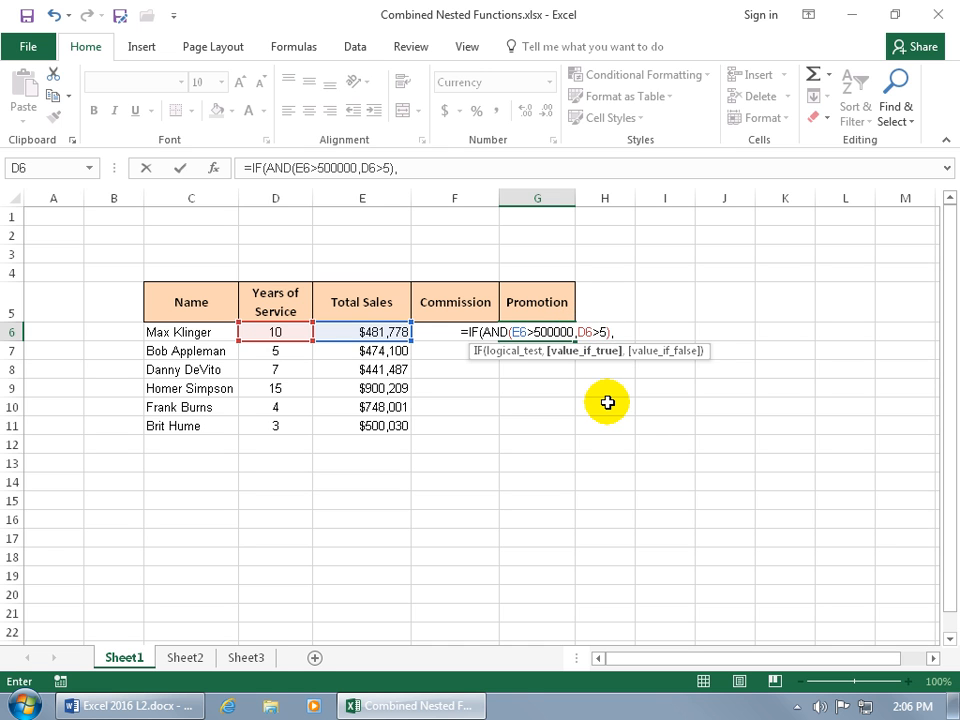
text("Happy)
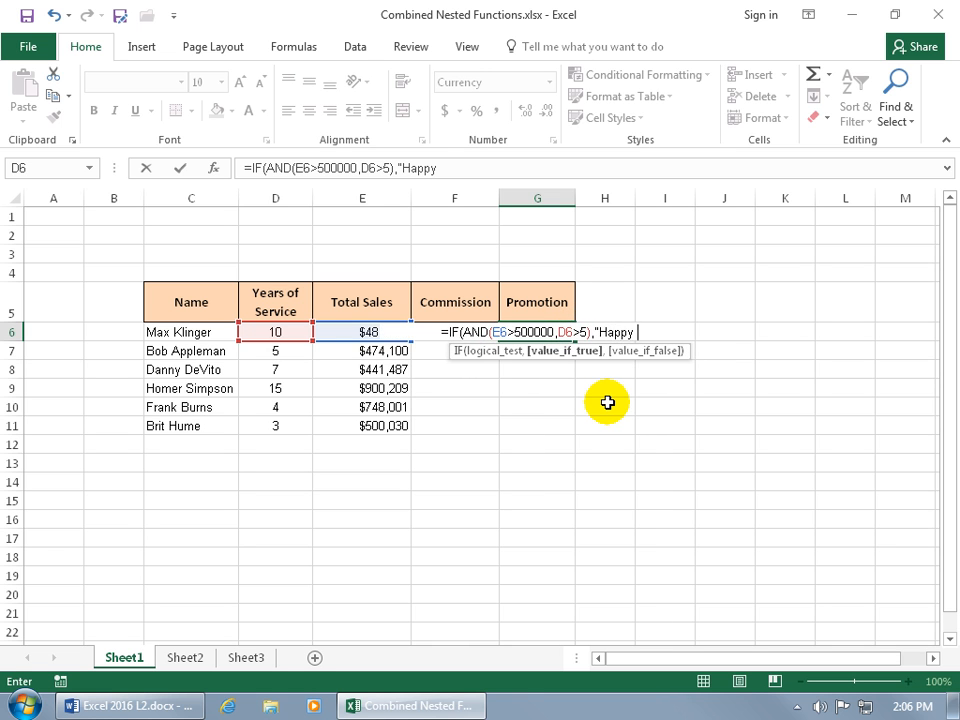
text(Days!",)
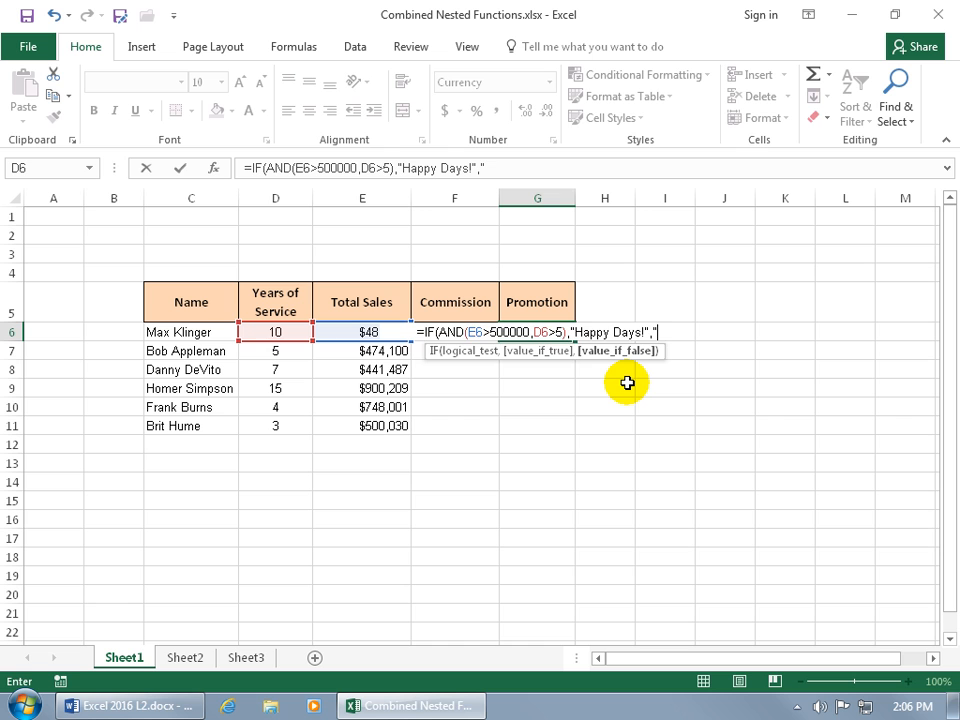
text("Bagell")
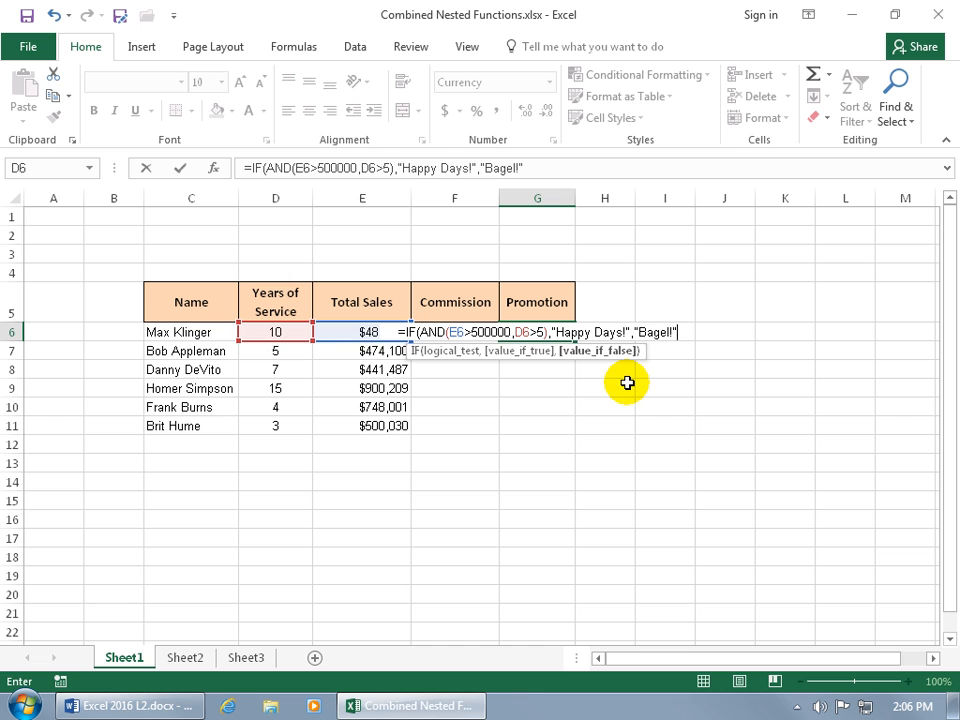
text())
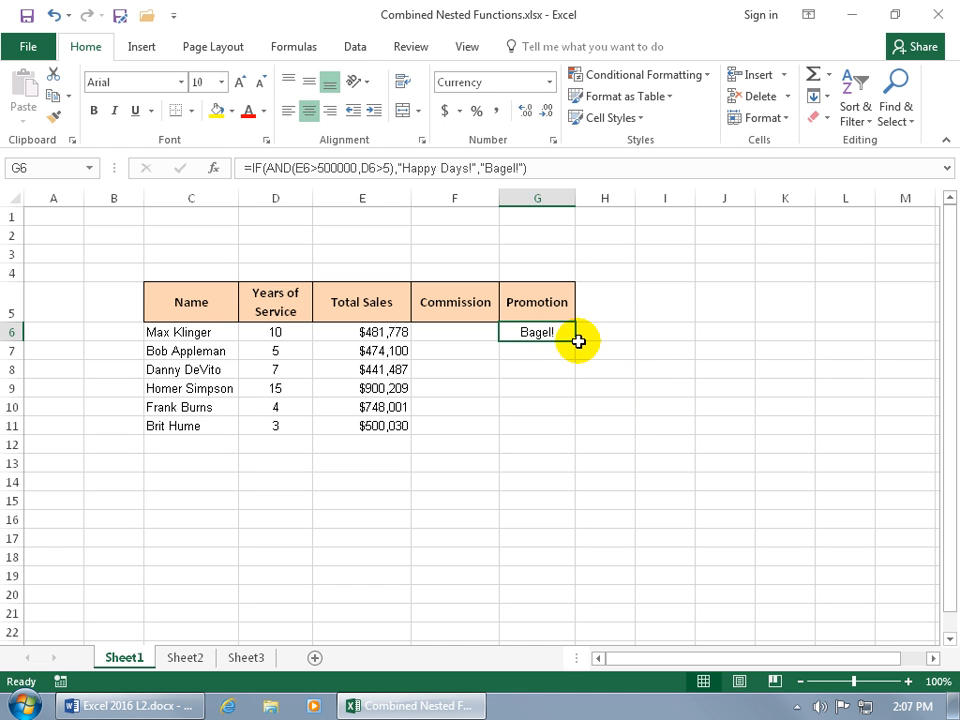
mouse_move(577, 342)
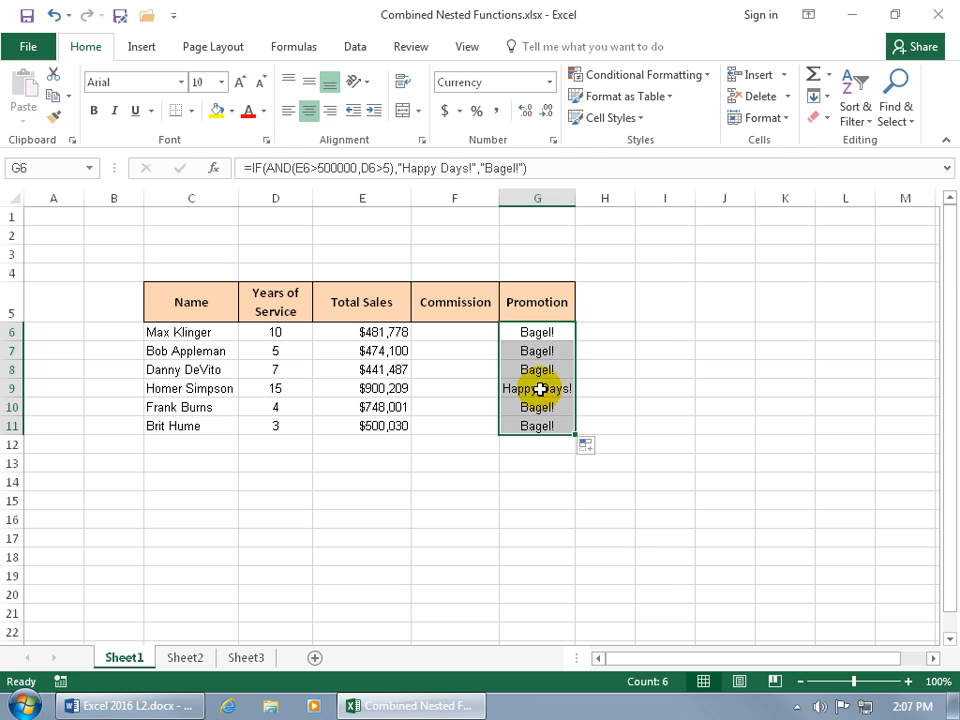
Copy the Promotion formula from G6 down to G11
click(537, 388)
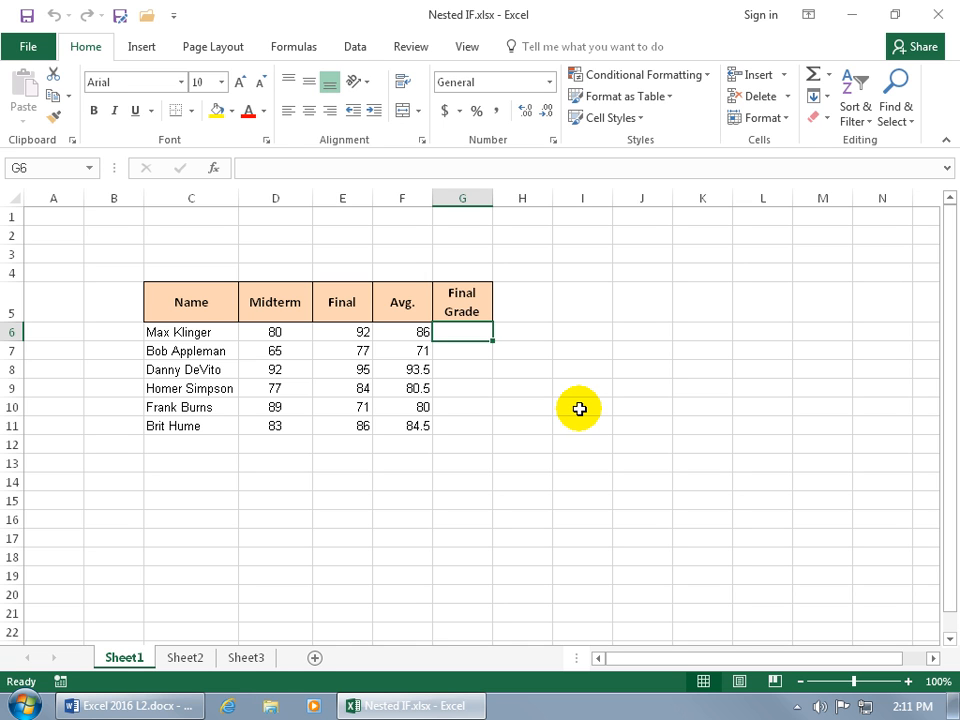
mouse_move(420, 344)
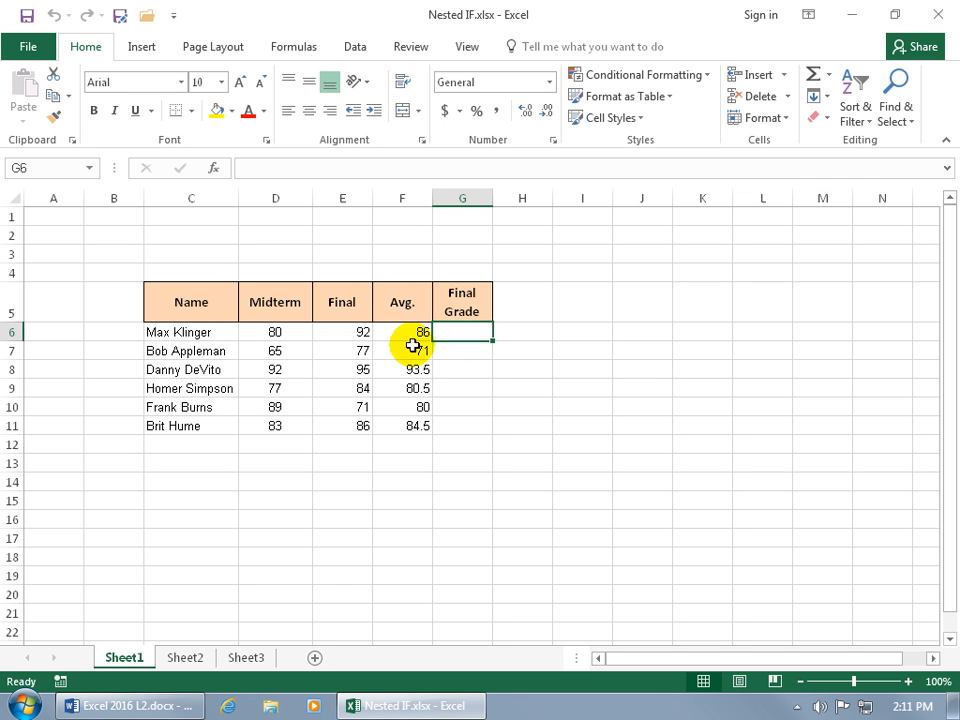
Enter =IF(F6>90,"A",IF( in G6, starting a nested second IF
text(=)
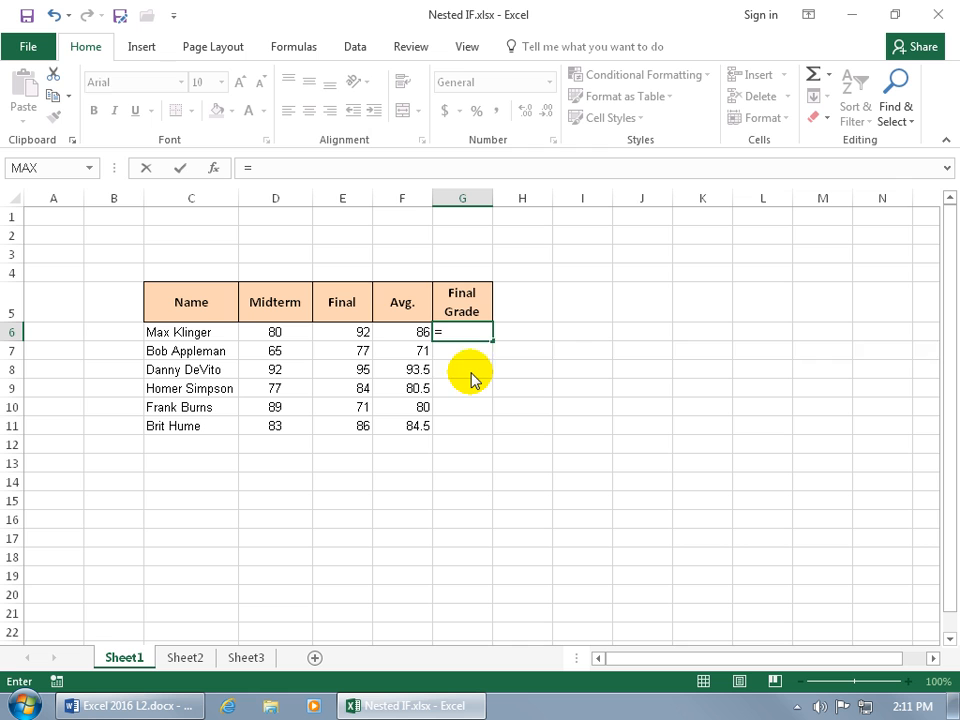
text(if)
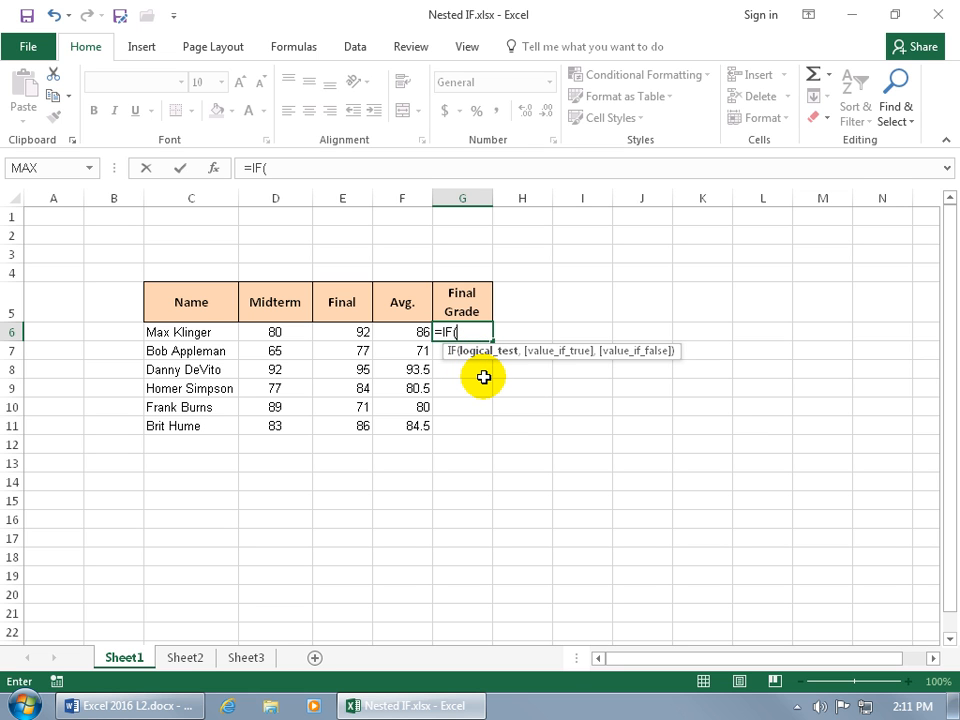
click(402, 331)
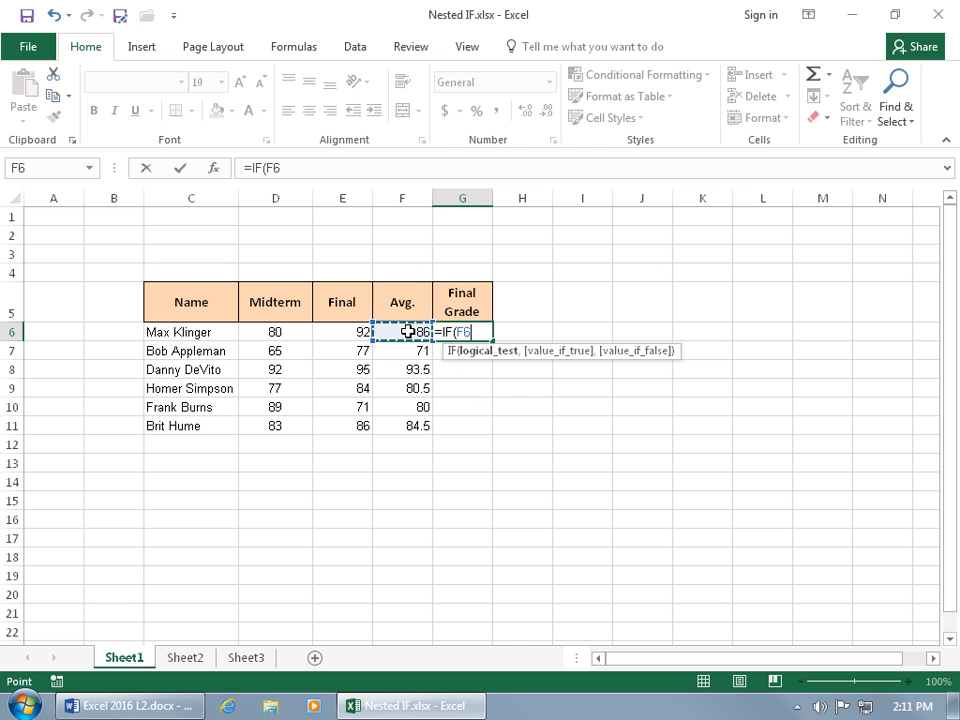
text(>)
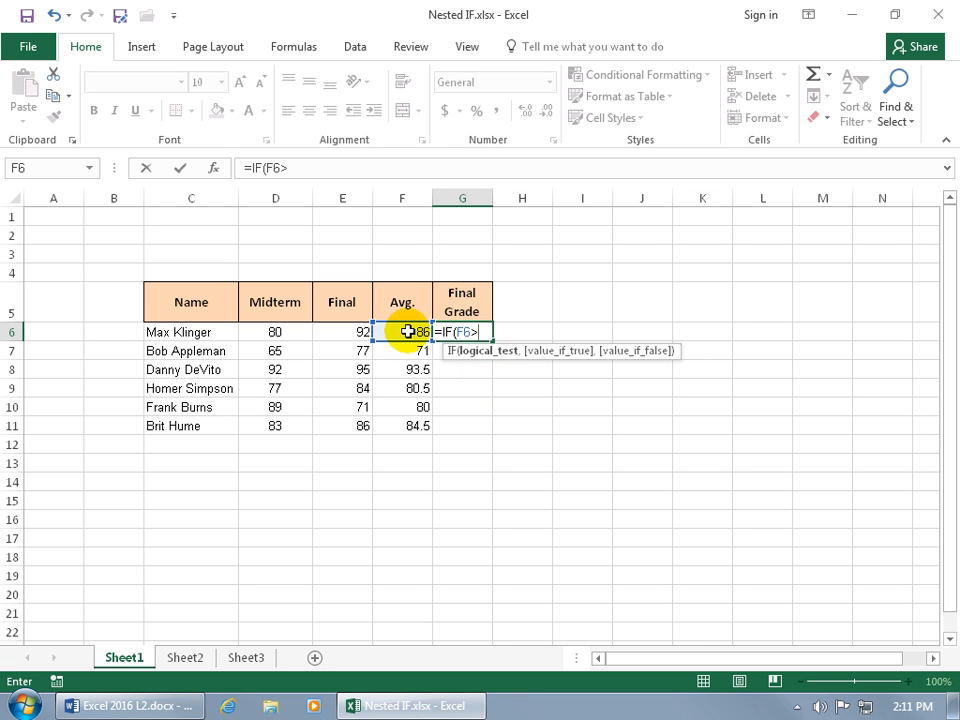
text(>90)
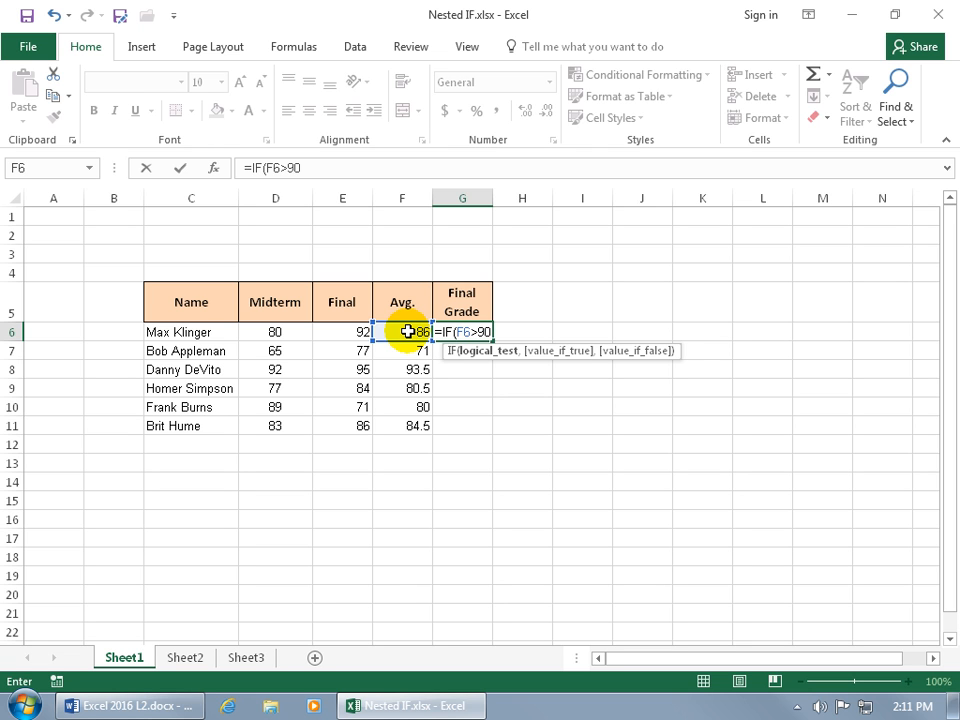
text(,")
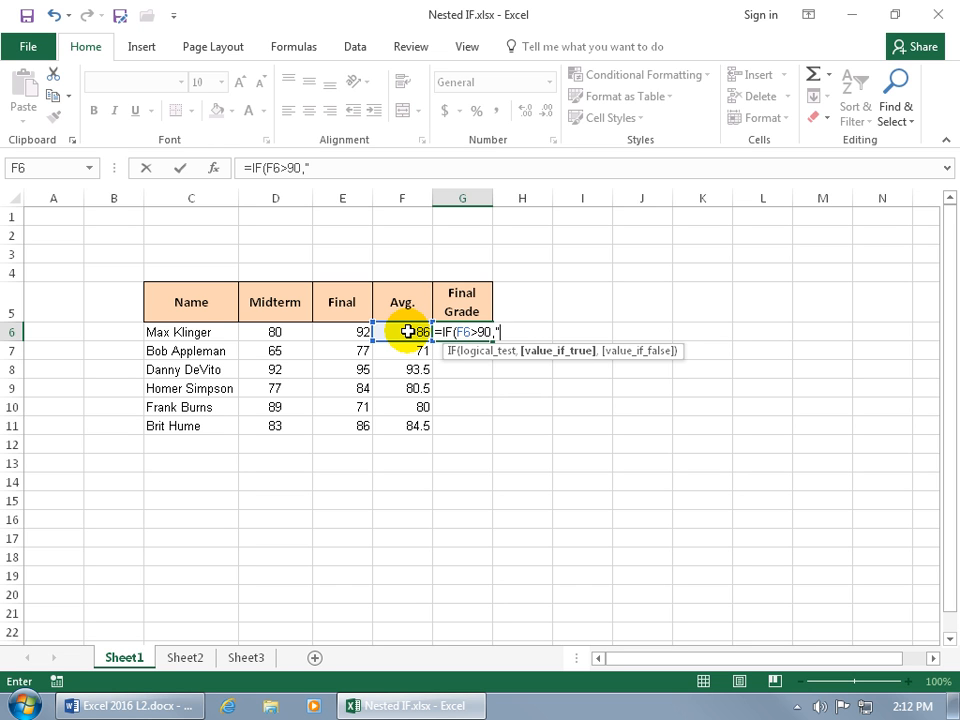
text(A)
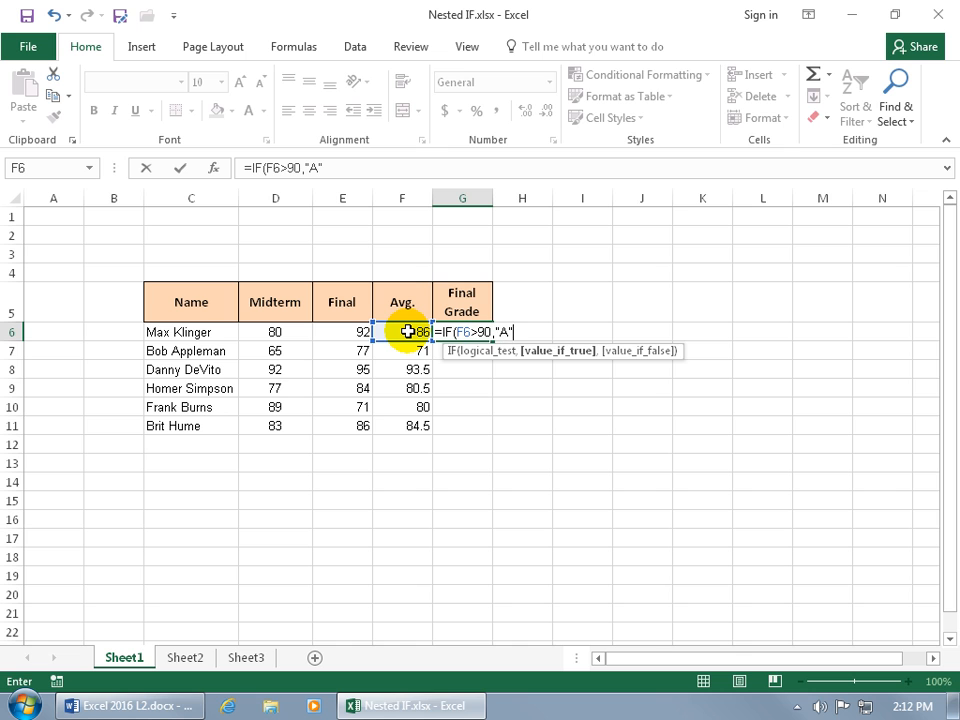
text(,)
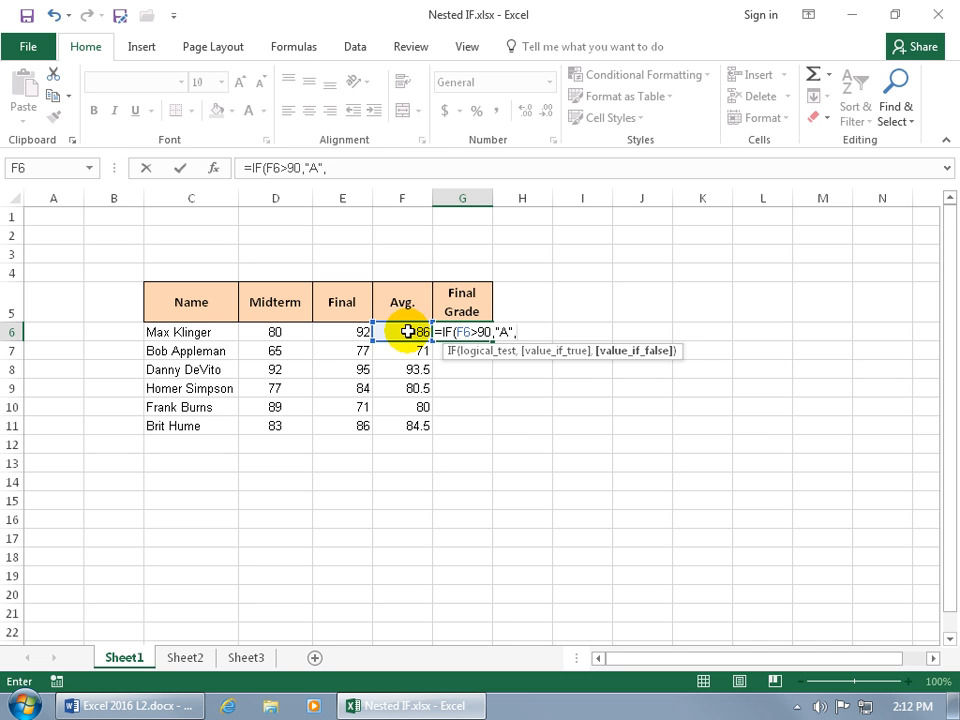
text(if)
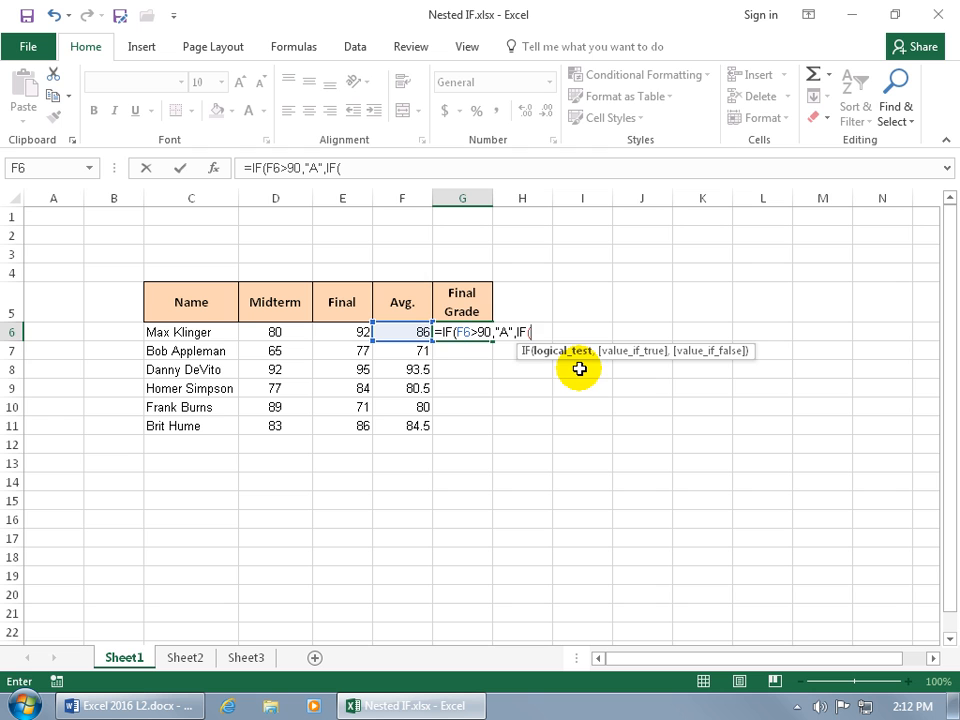
Add the F6>80 returning "B" condition and begin a third nested IF
click(405, 331)
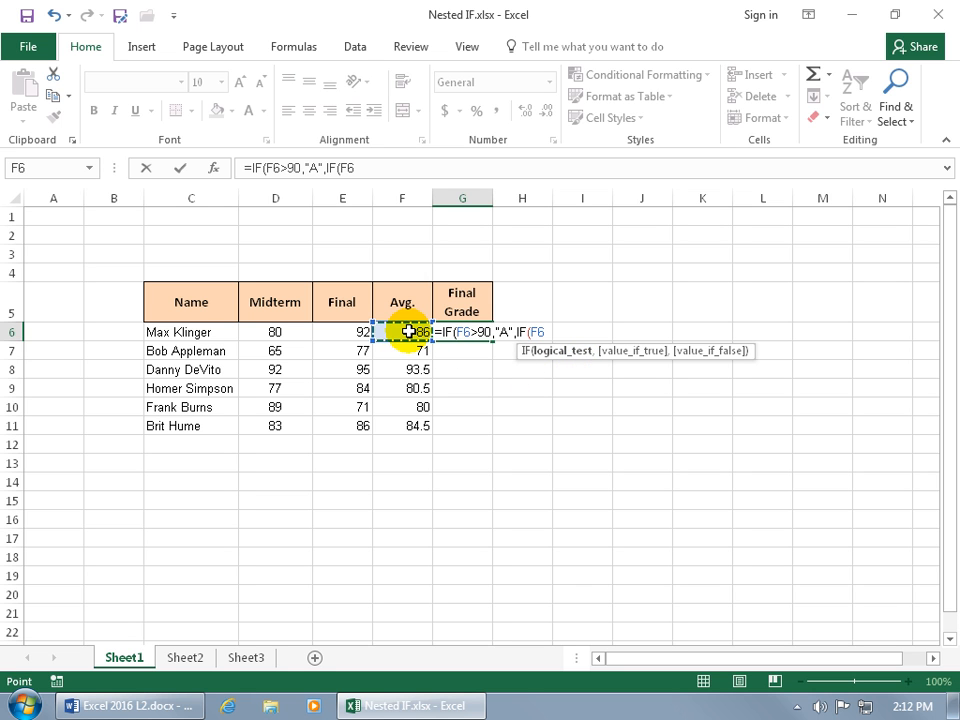
text(>)
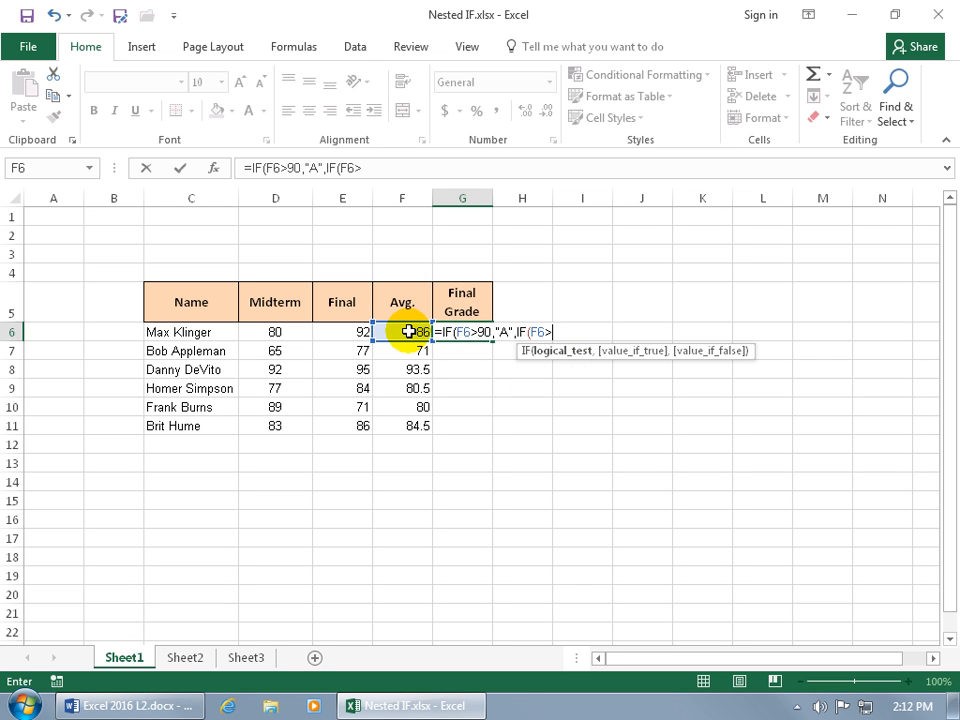
text(80)
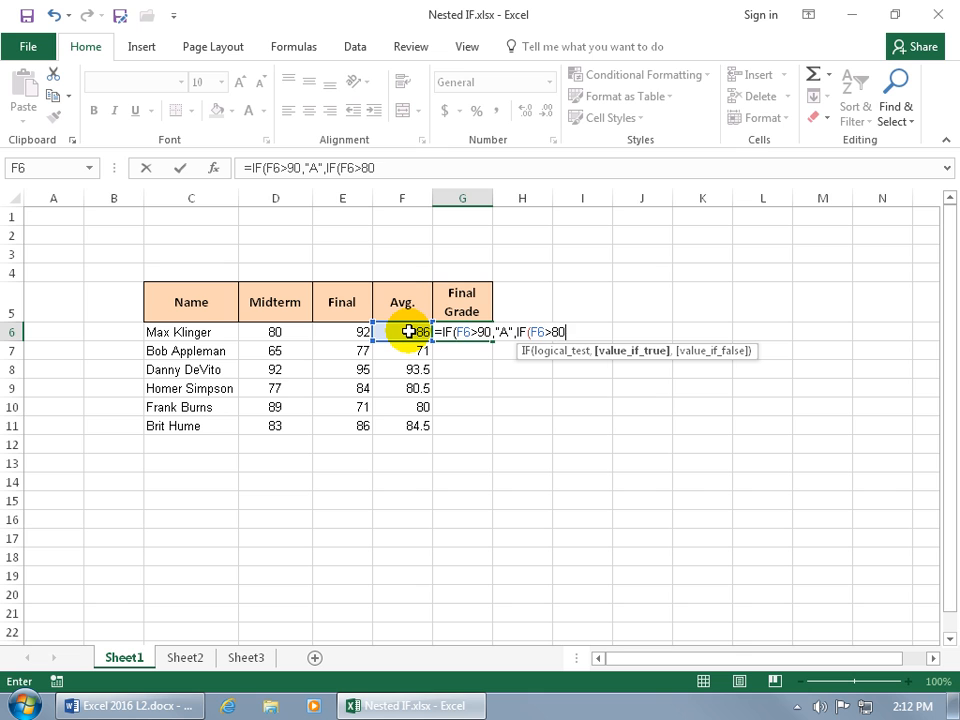
text(,")
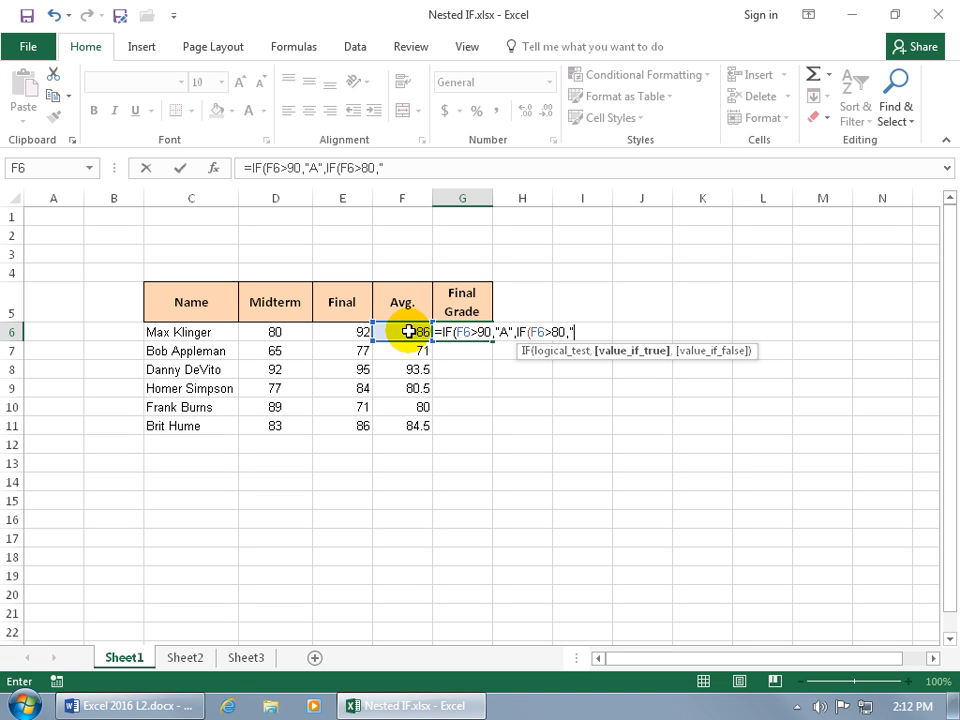
text(B",)
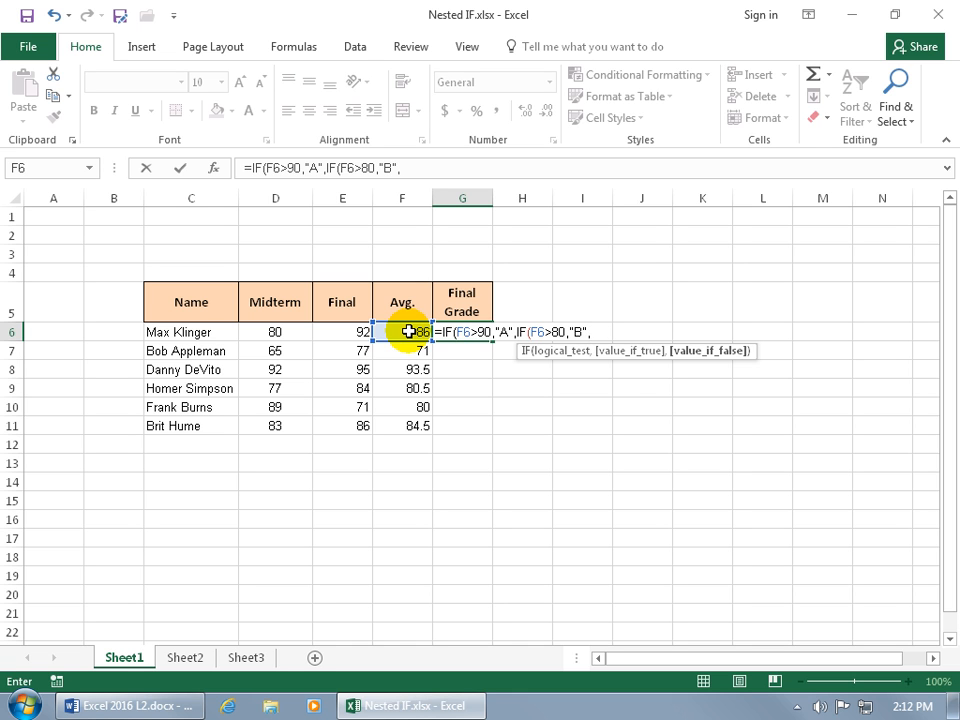
text(i)
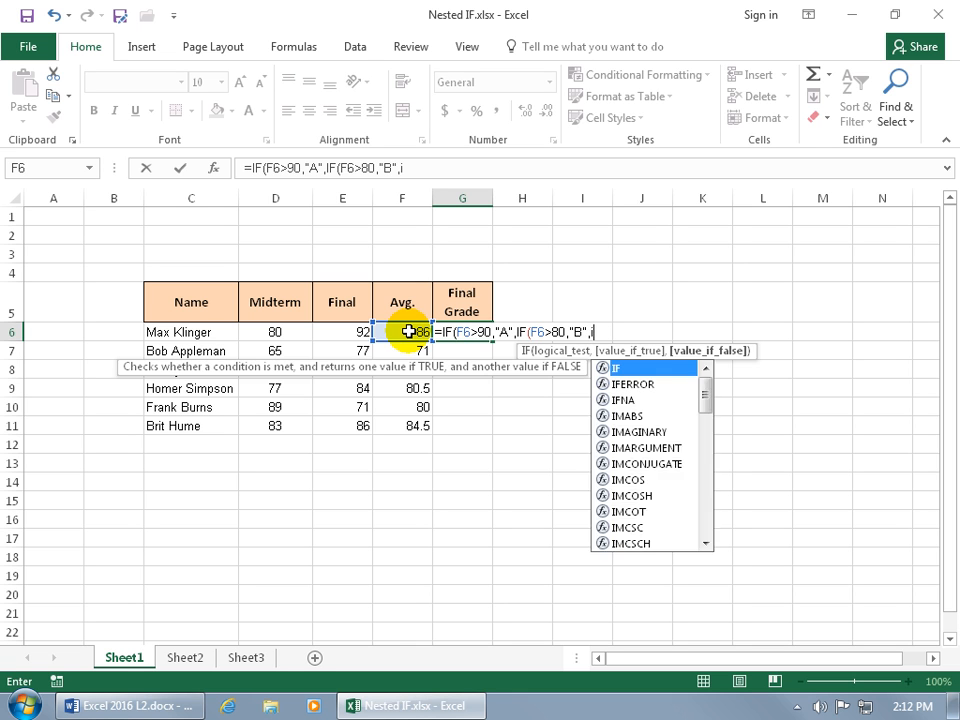
text(f)
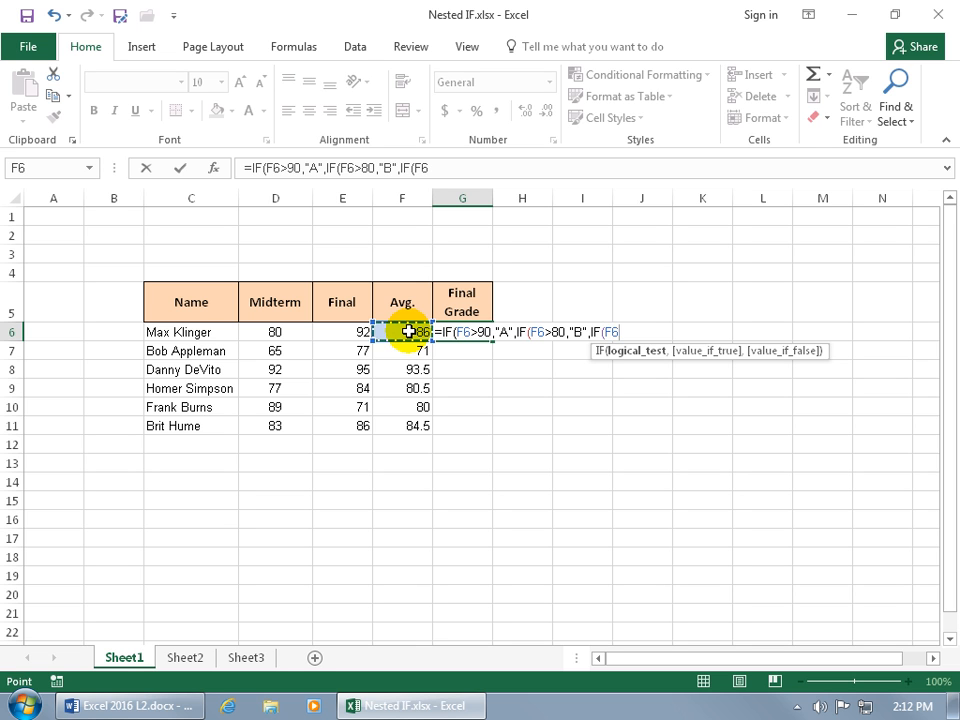
Add the F6>70 returning "C" condition and open a fourth nested IF
text(>70)
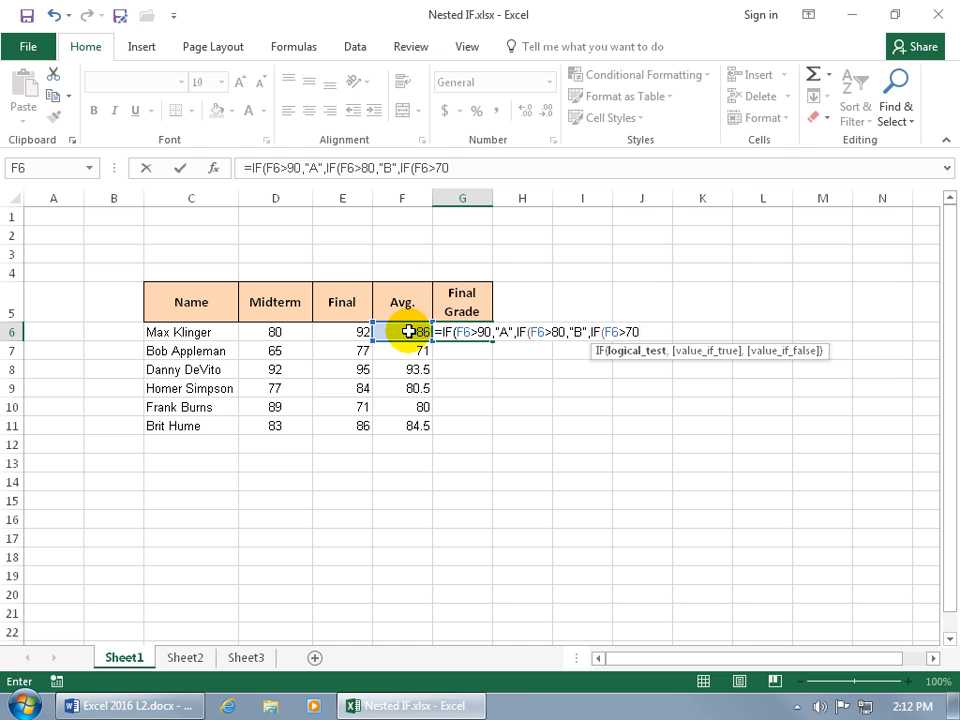
text(,)
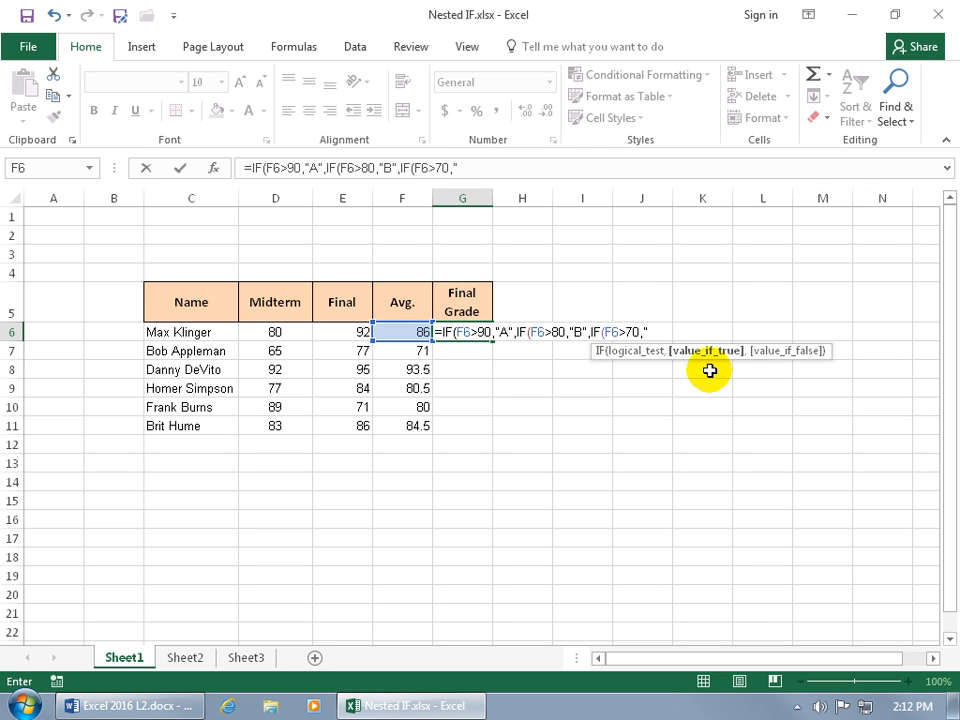
text("C",)
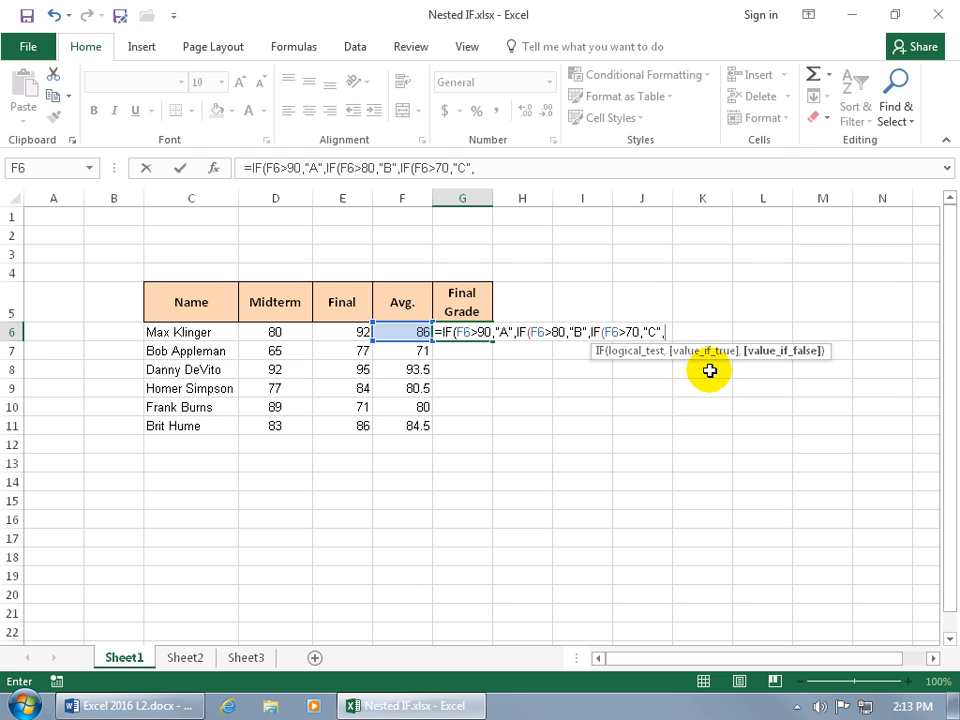
text(if)
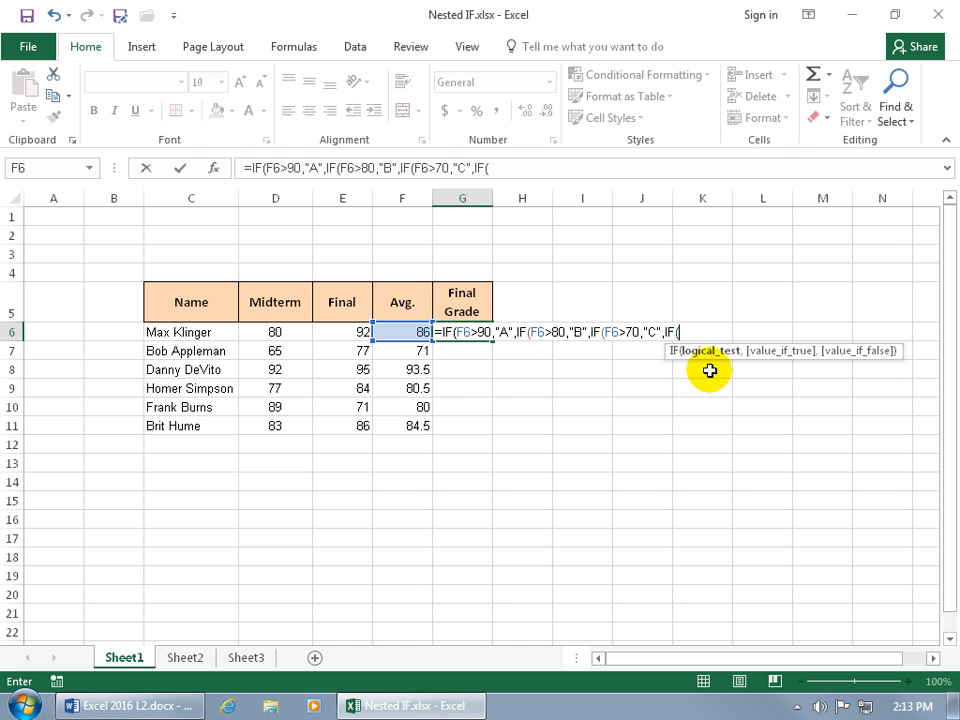
mouse_move(413, 331)
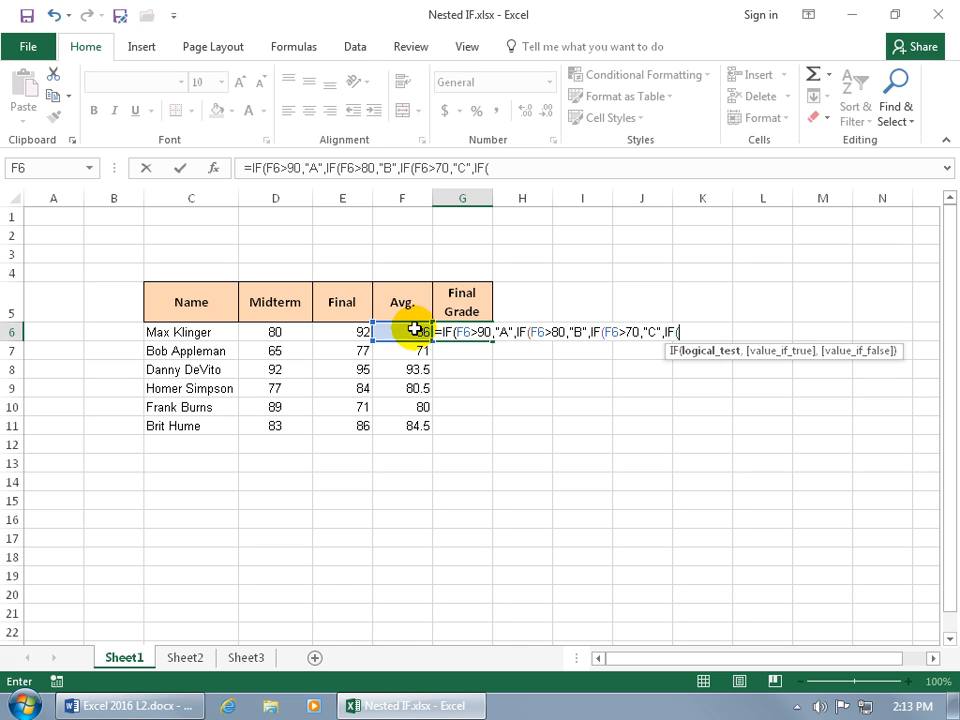
Finish with F6>60 giving "D", otherwise "F", and close all parentheses
click(402, 331)
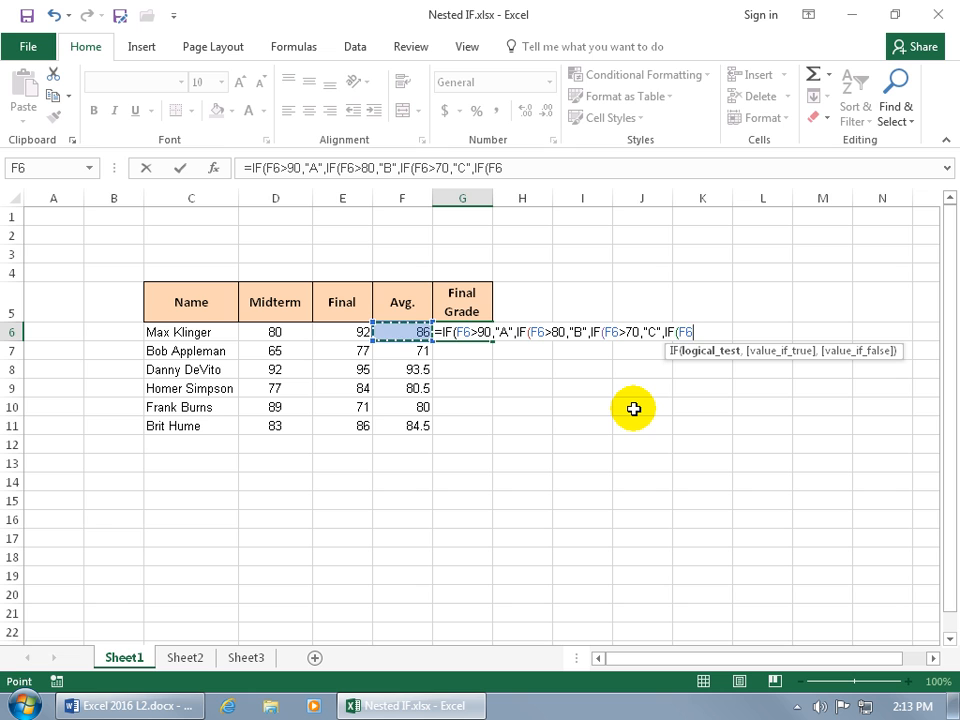
text(>60)
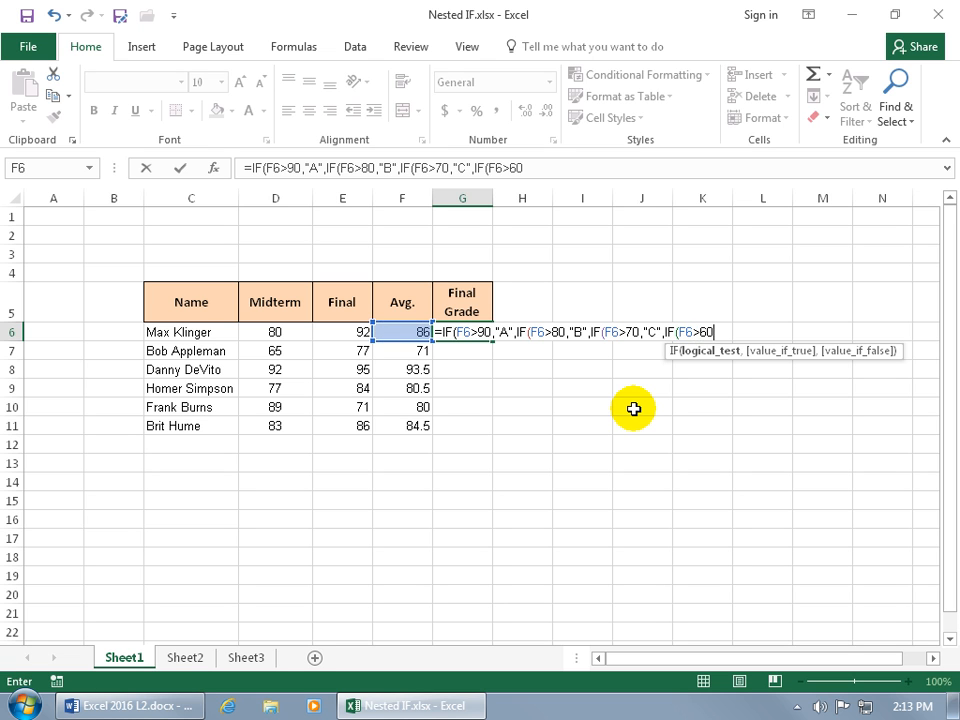
text(,)
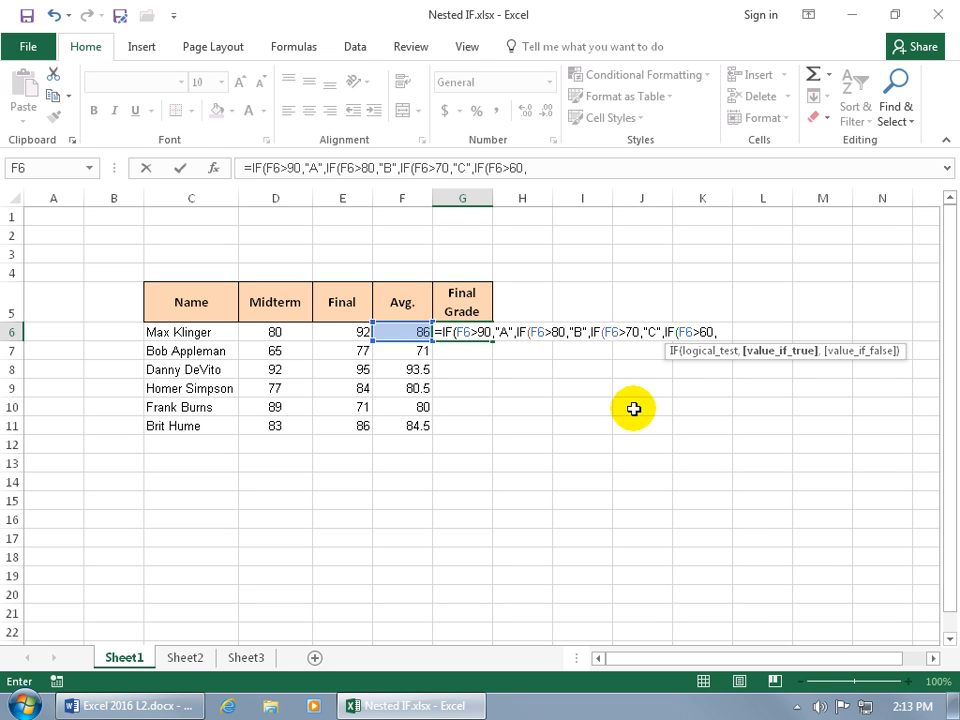
text("D",)
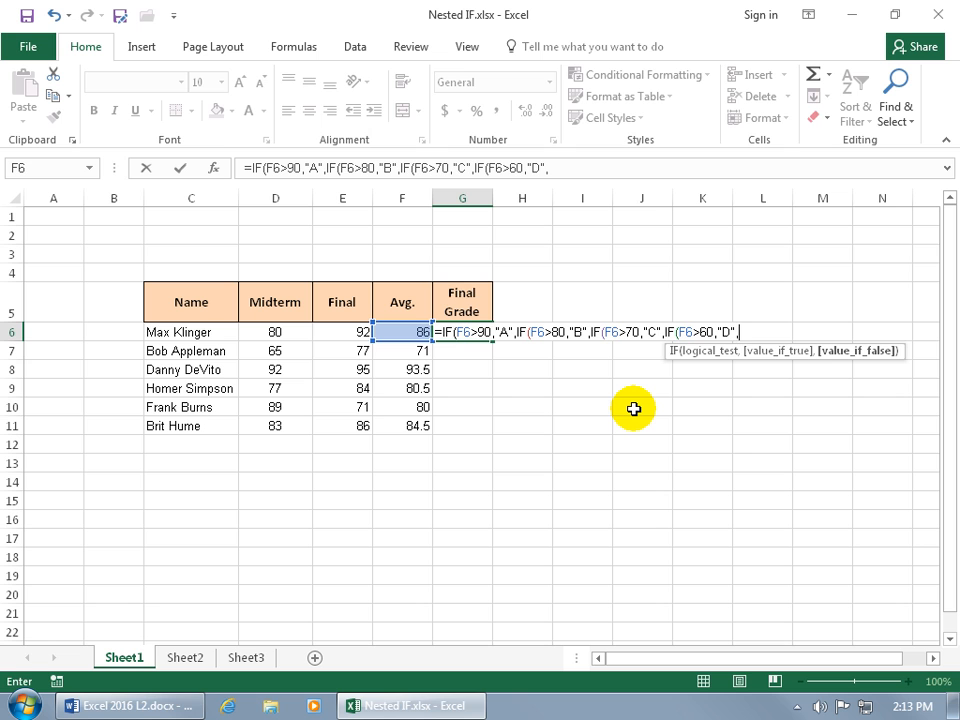
text(")
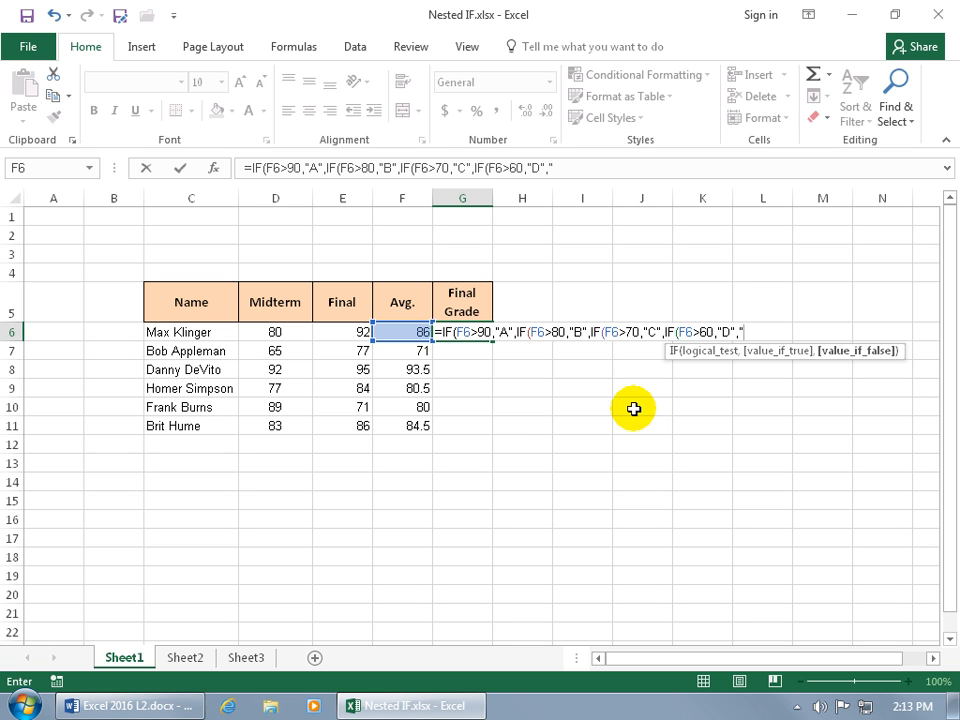
text(F")
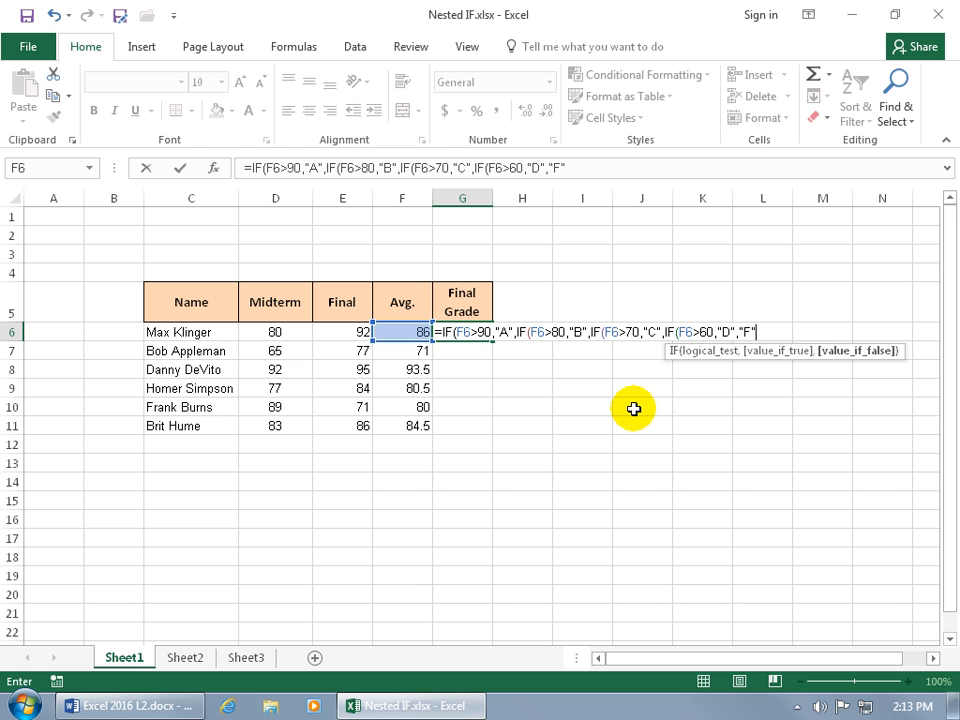
mouse_move(682, 340)
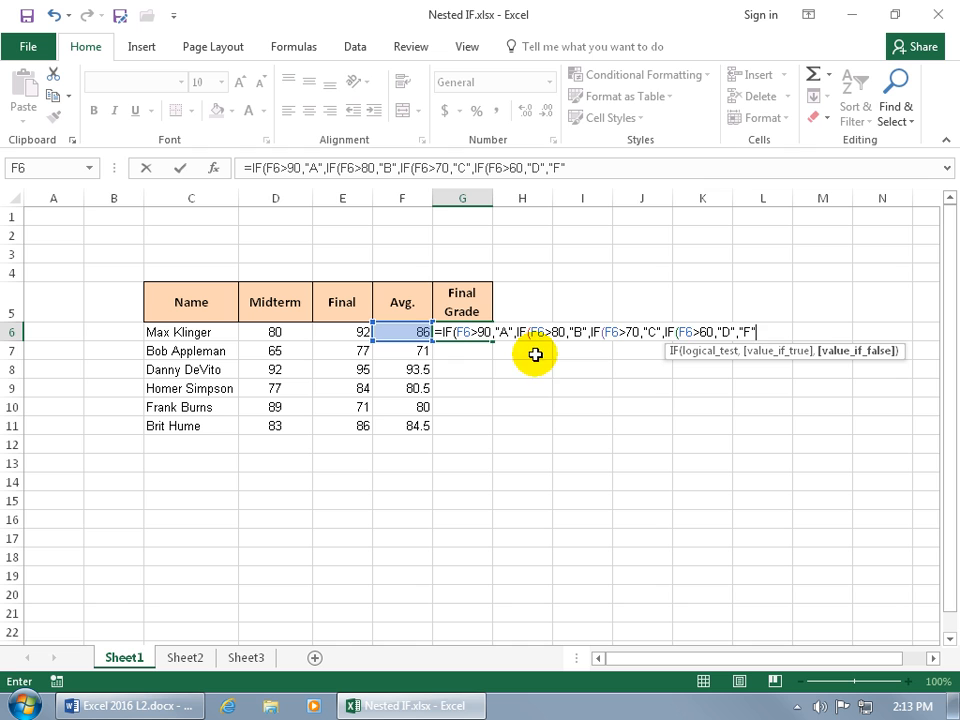
mouse_move(687, 445)
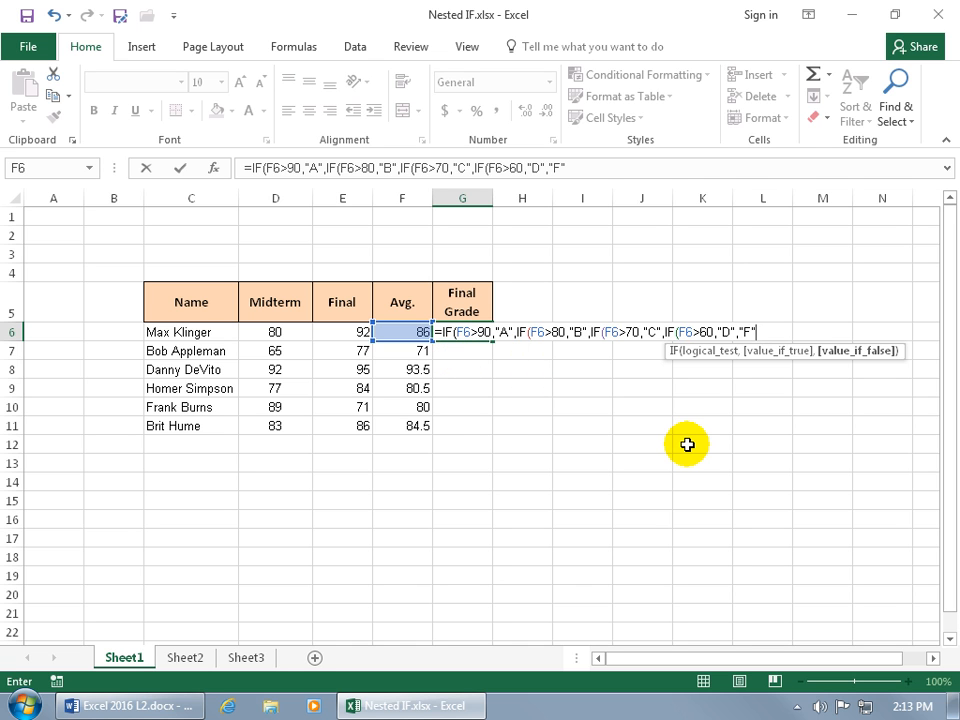
text()))
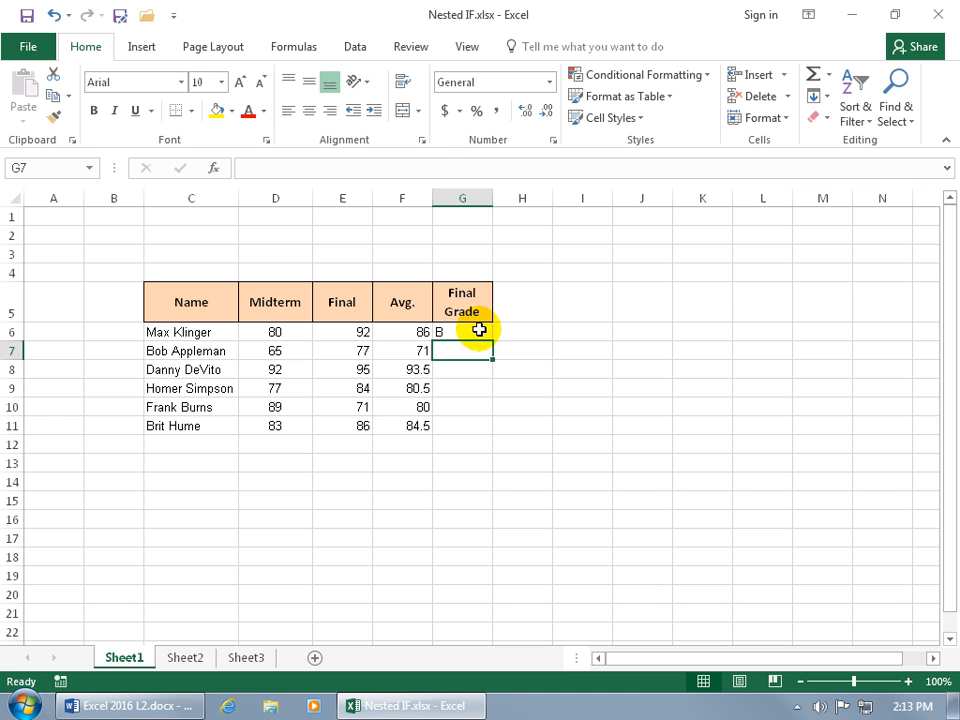
Fill the grade formula from G6 to G11, giving B, C, A, B, C, B
click(462, 331)
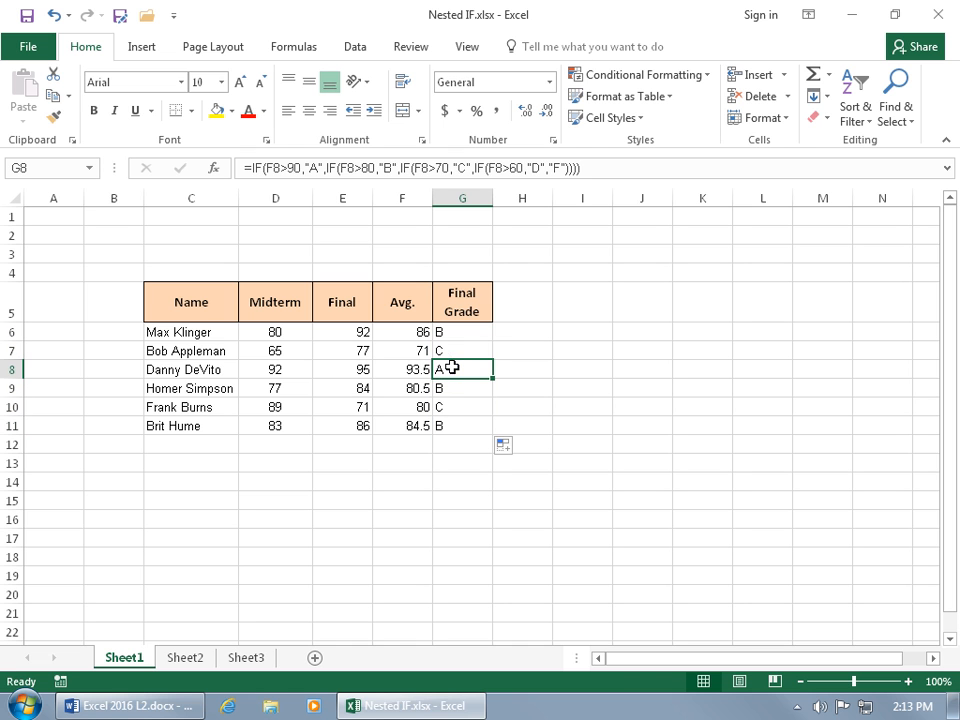
mouse_move(621, 375)
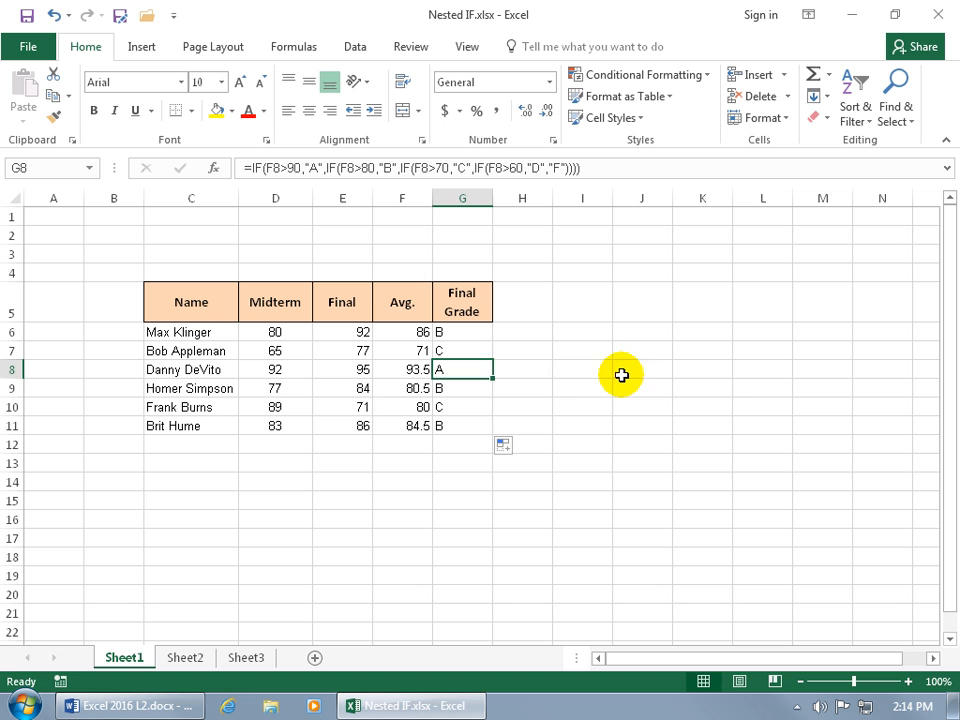
click(275, 388)
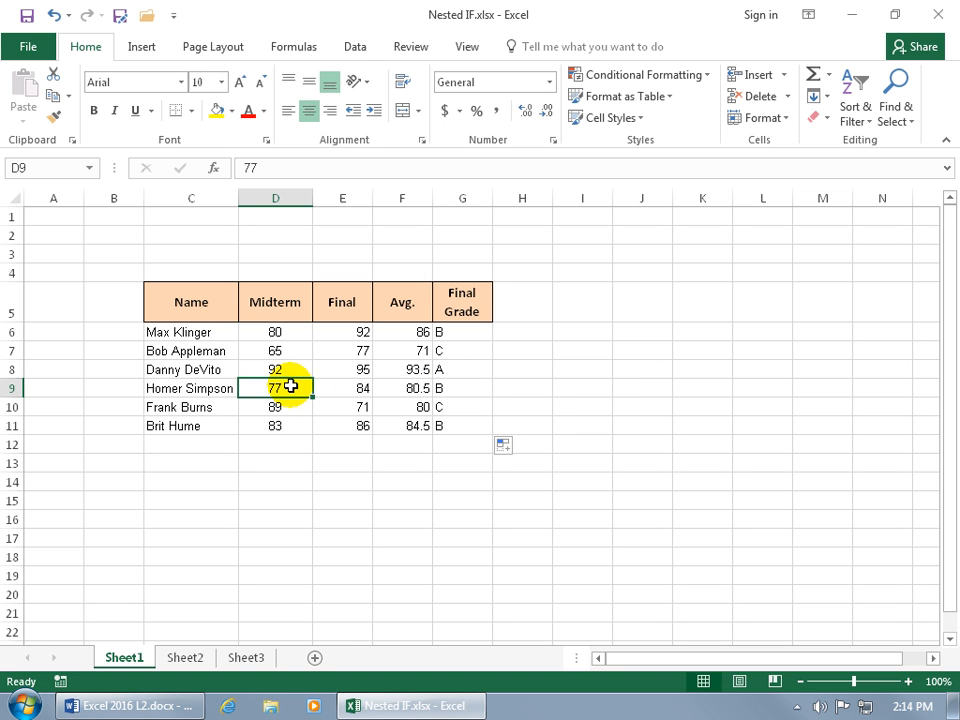